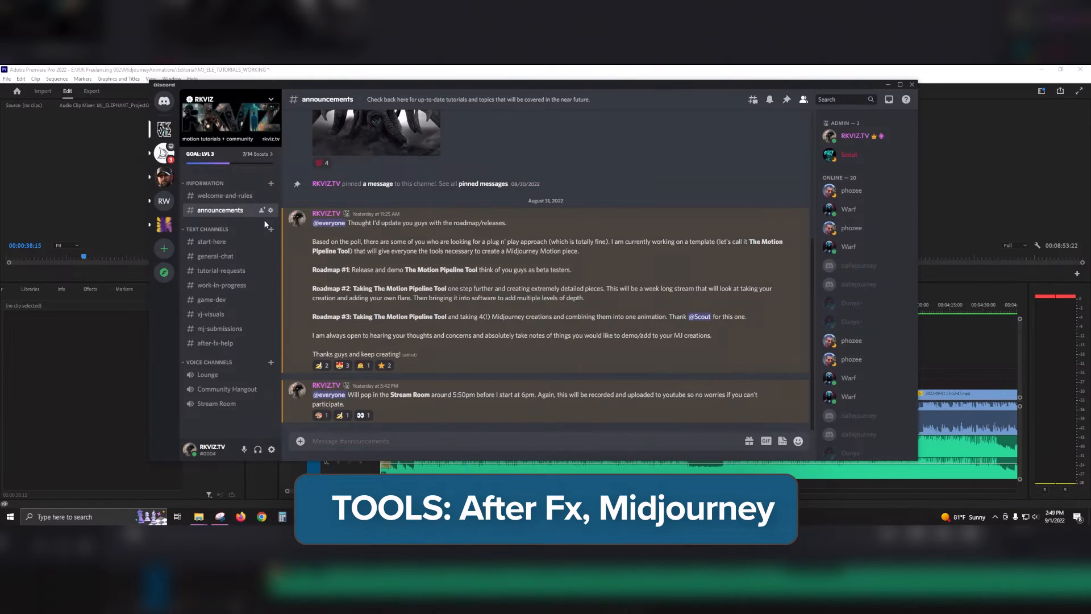
- Browse the RKVIZ welcome-and-rules, start-here and work-in-progress channels, ending on mj-submissions
{"action": "left_click", "coordinate": [225, 195]}
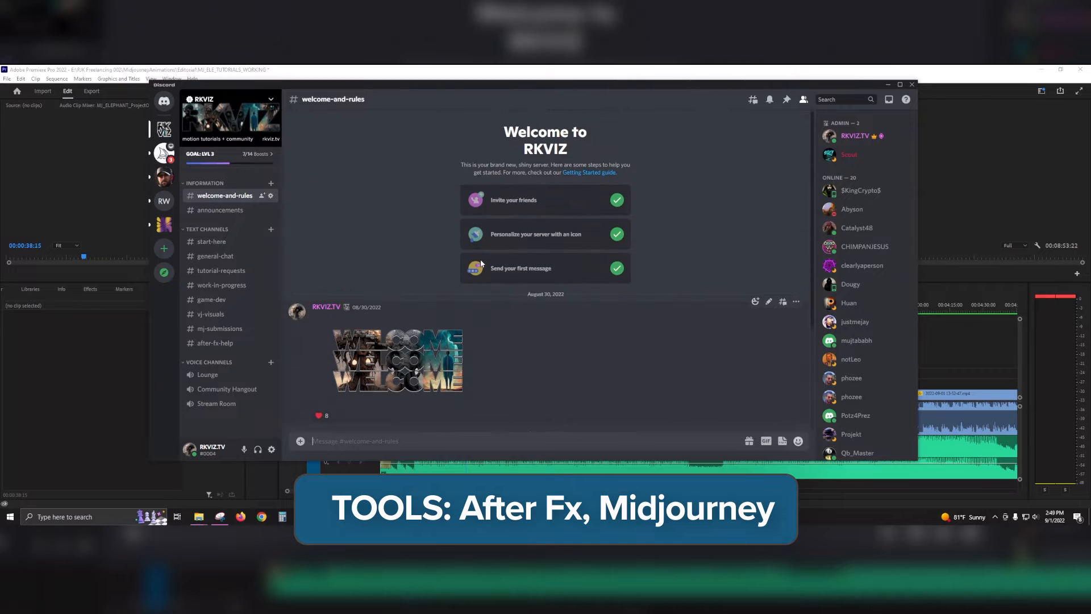
{"action": "scroll", "scroll_direction": "down", "scroll_amount": 3}
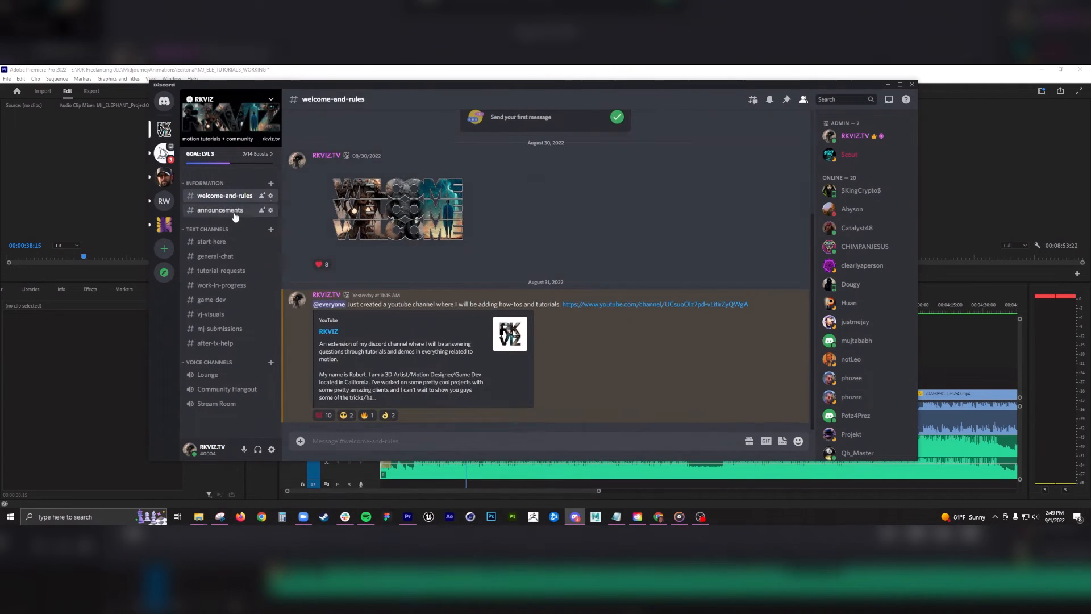
{"action": "left_click", "coordinate": [211, 242]}
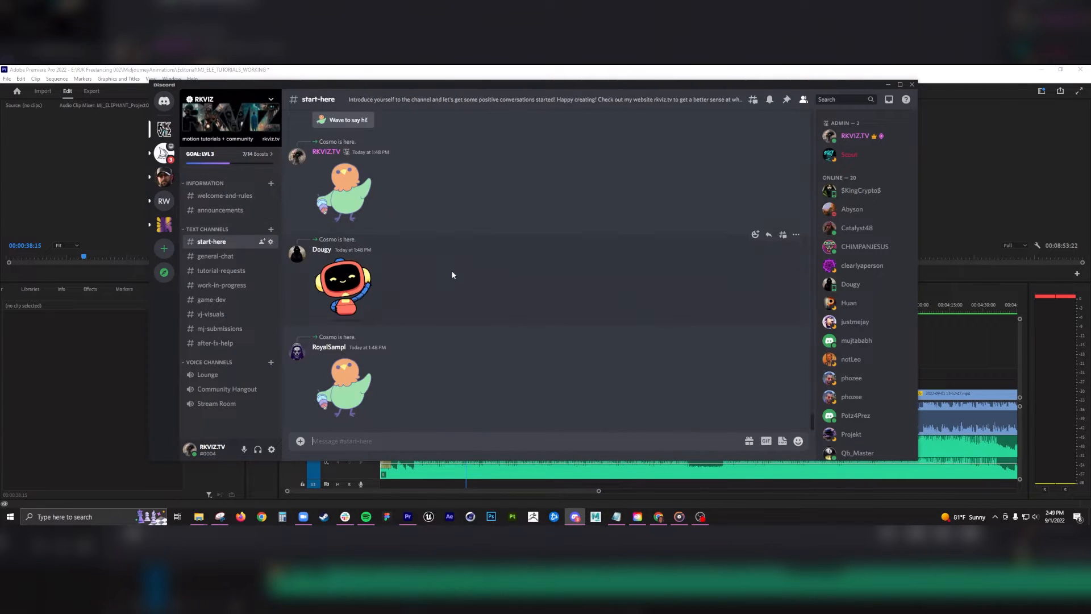
{"action": "left_click", "coordinate": [221, 285]}
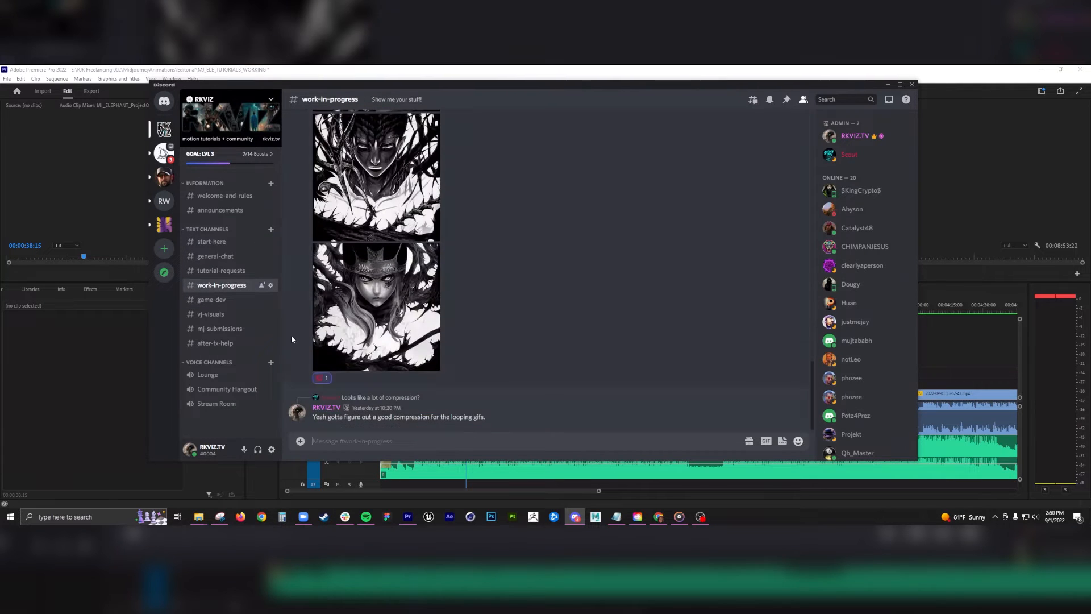
{"action": "left_click", "coordinate": [219, 328]}
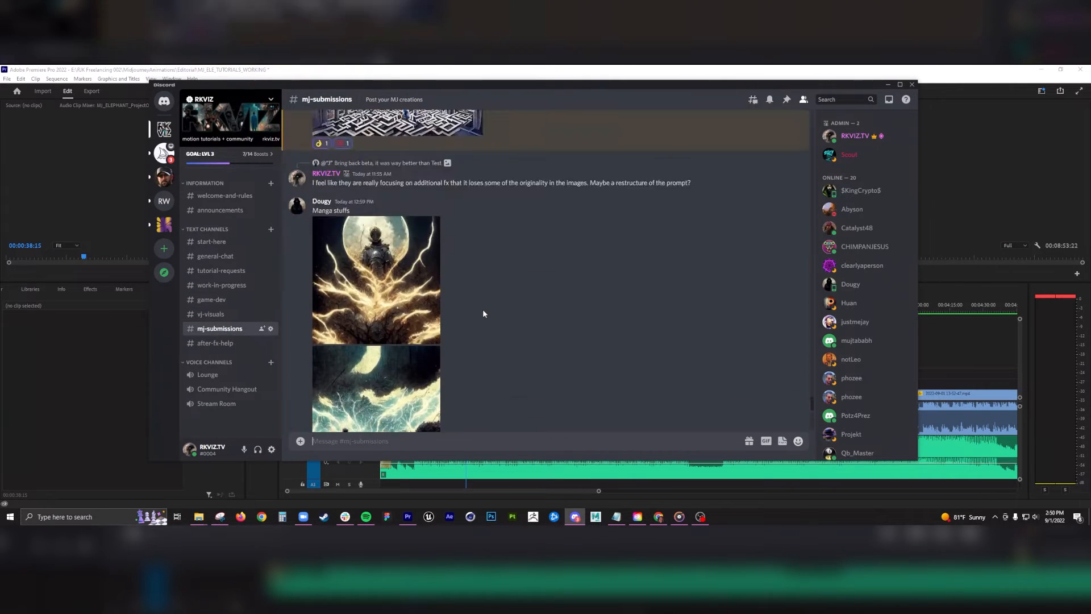
{"action": "scroll", "scroll_direction": "down", "scroll_amount": 3}
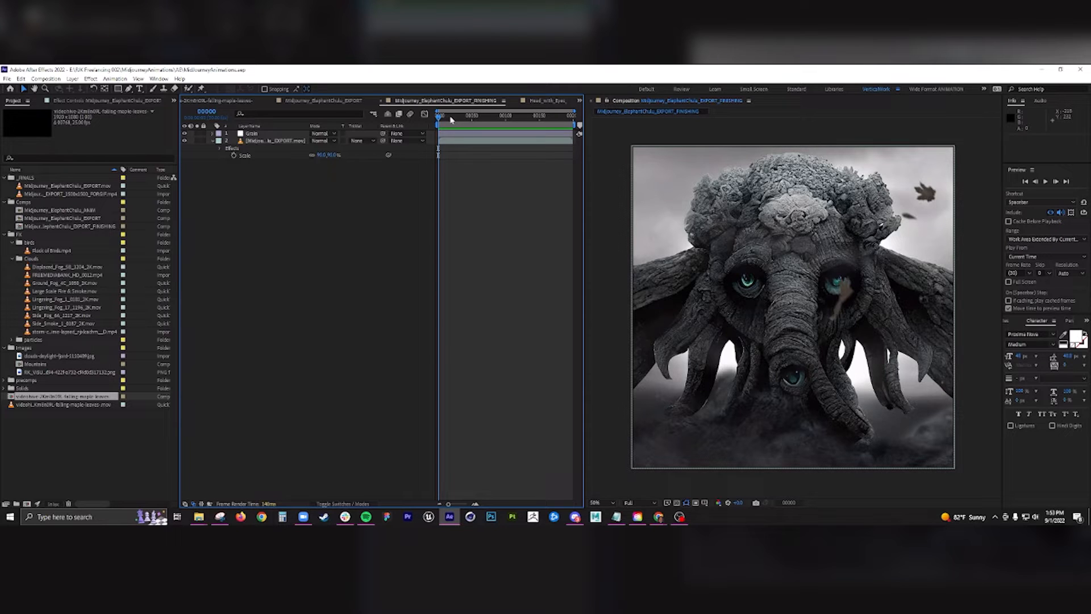
{"action": "mouse_move", "coordinate": [452, 124]}
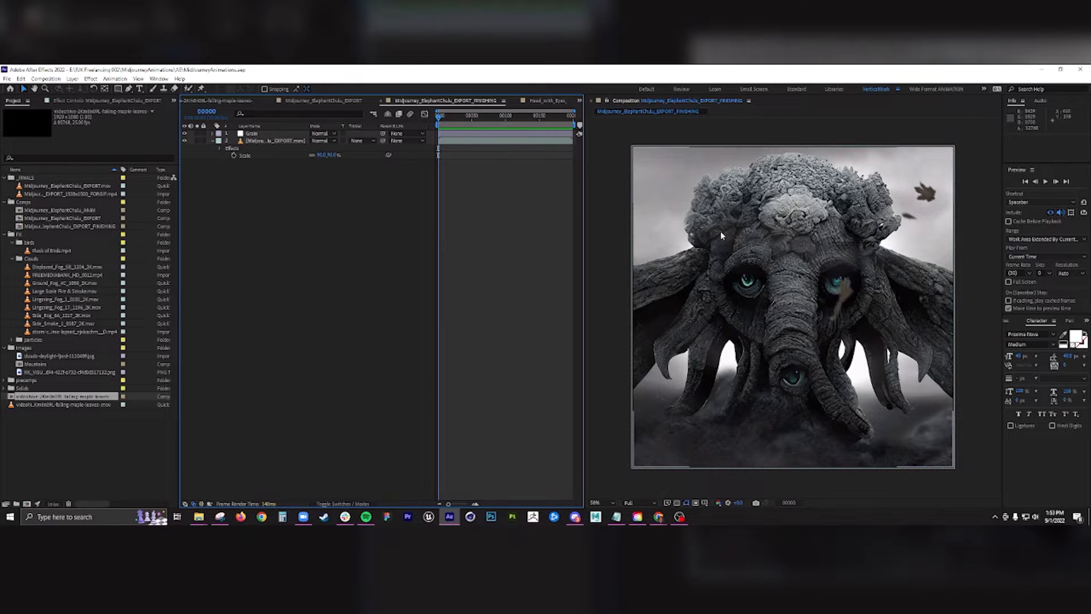
{"action": "mouse_move", "coordinate": [747, 405]}
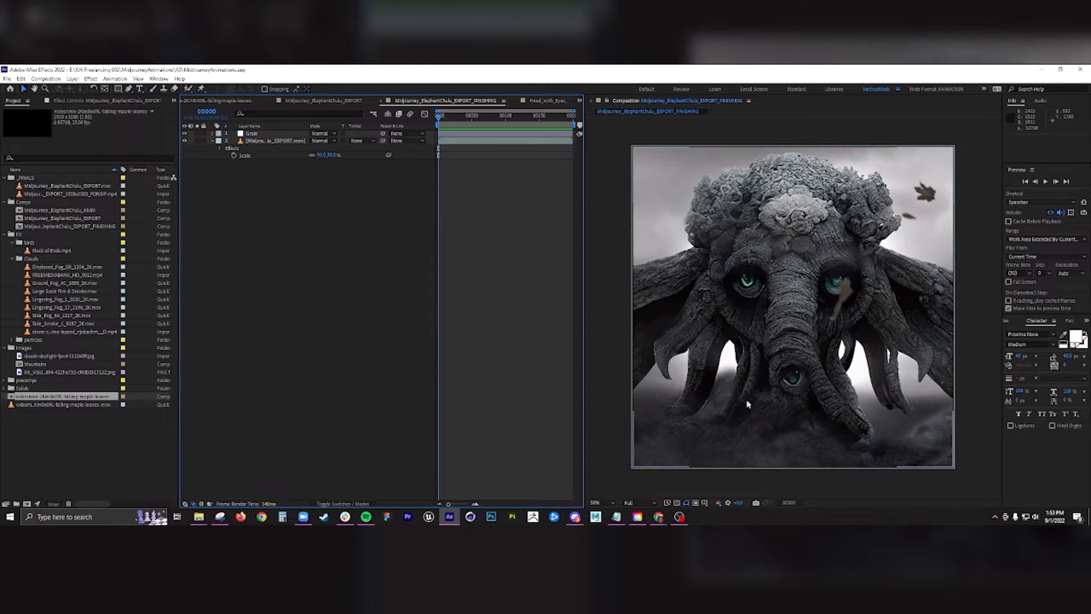
{"action": "mouse_move", "coordinate": [835, 272]}
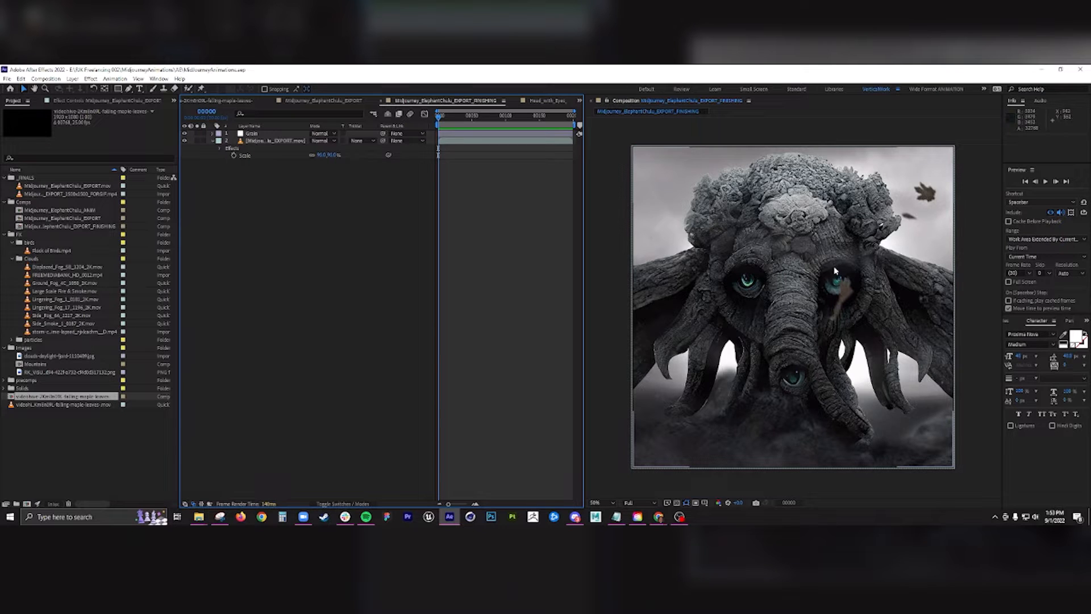
{"action": "mouse_move", "coordinate": [828, 310]}
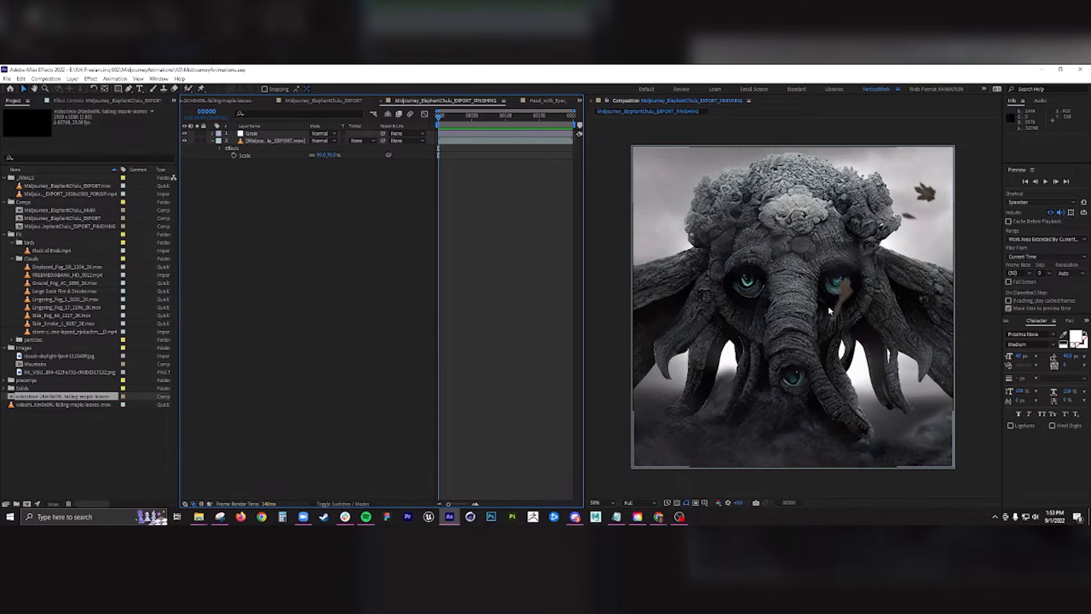
{"action": "mouse_move", "coordinate": [877, 285]}
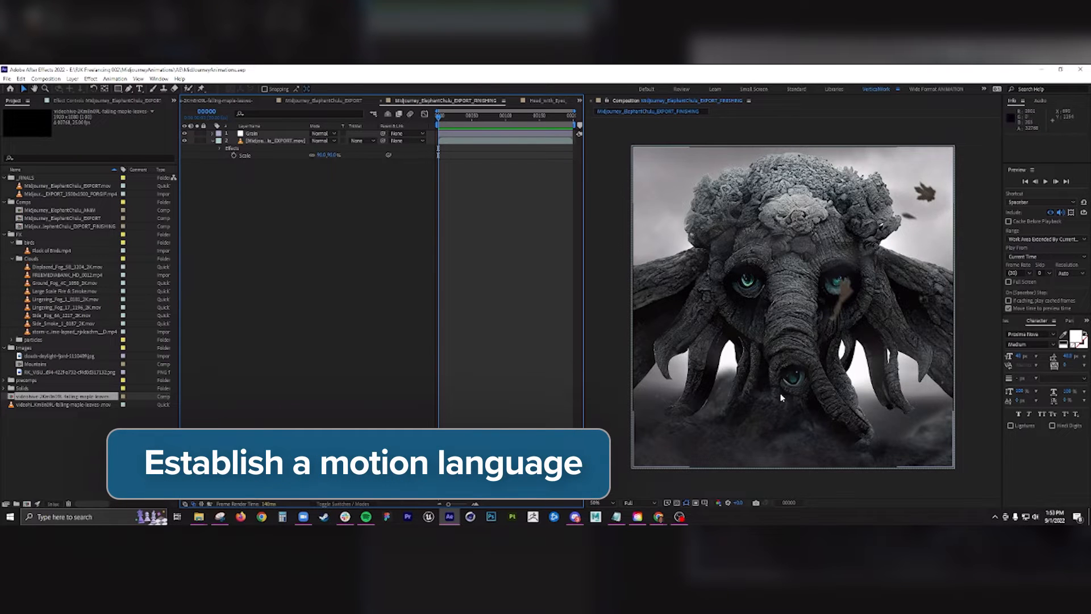
{"action": "mouse_move", "coordinate": [833, 283]}
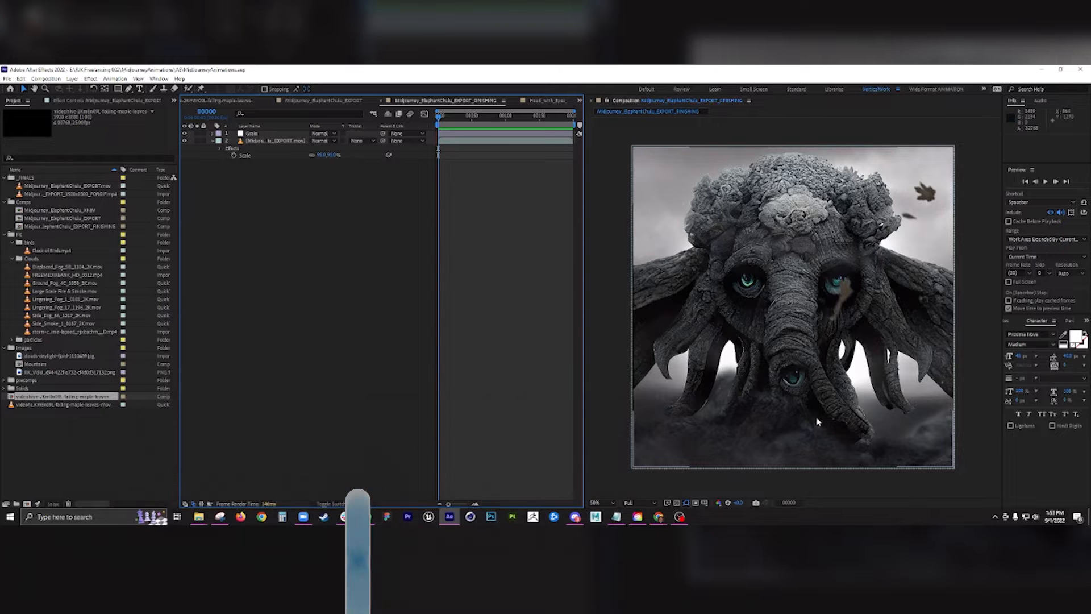
{"action": "left_click", "coordinate": [507, 133]}
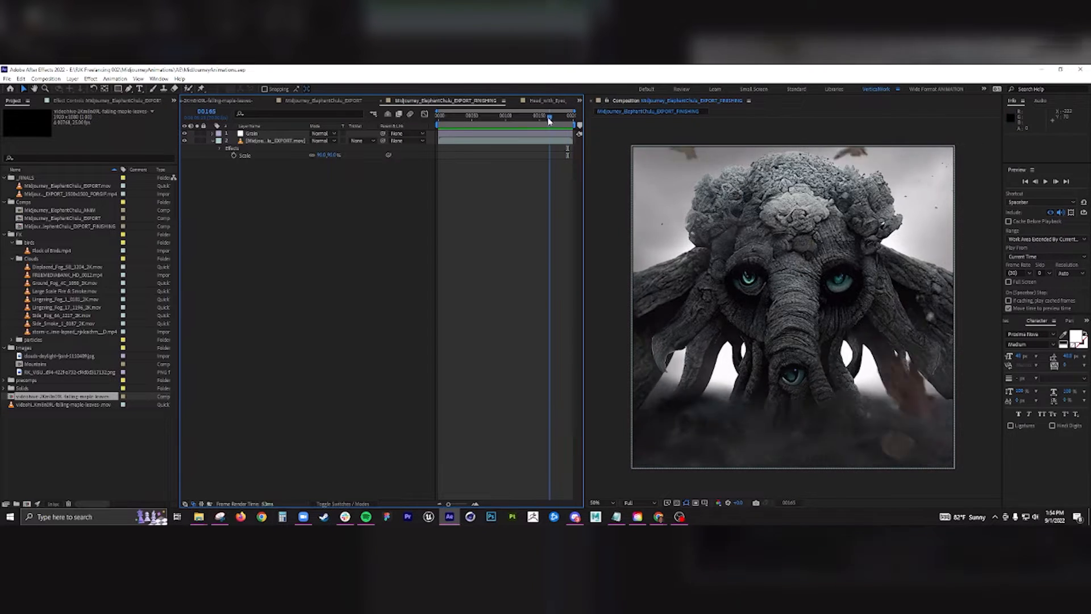
{"action": "left_click", "coordinate": [495, 116]}
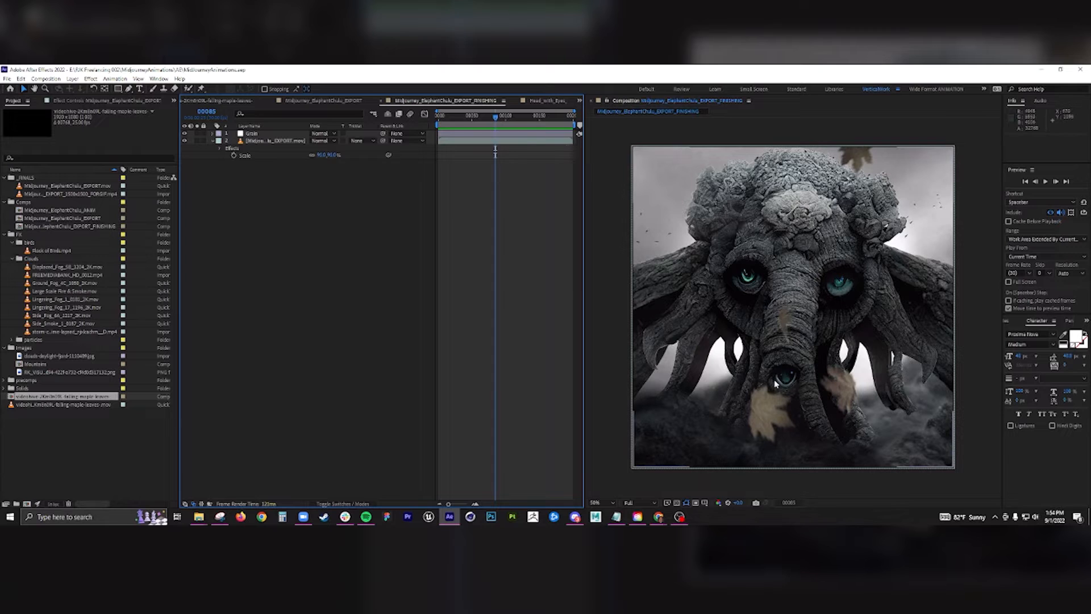
{"action": "mouse_move", "coordinate": [799, 368]}
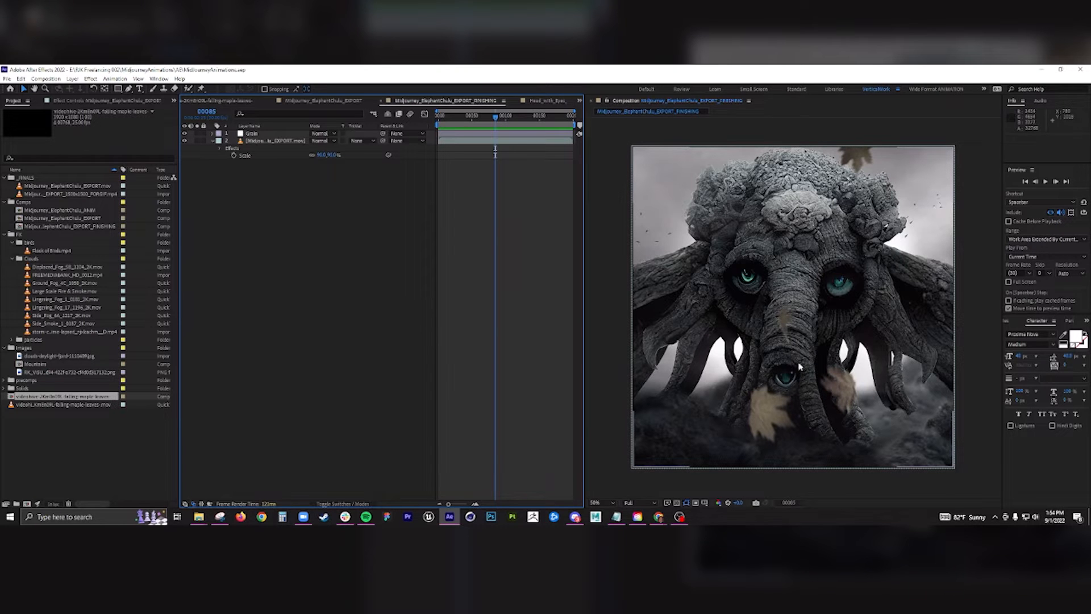
{"action": "left_click", "coordinate": [534, 116]}
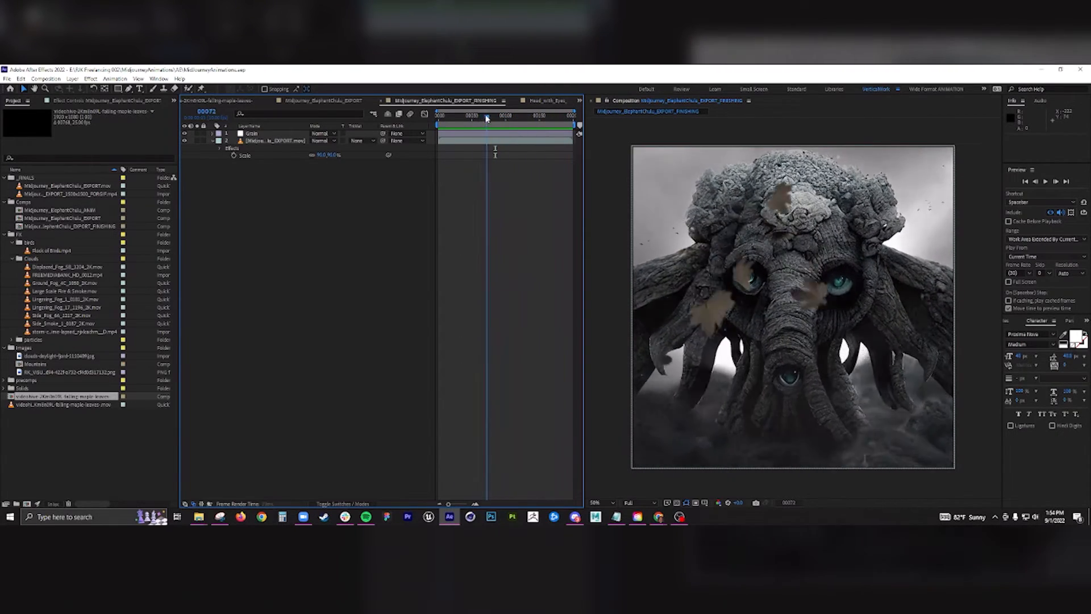
{"action": "left_click", "coordinate": [519, 116]}
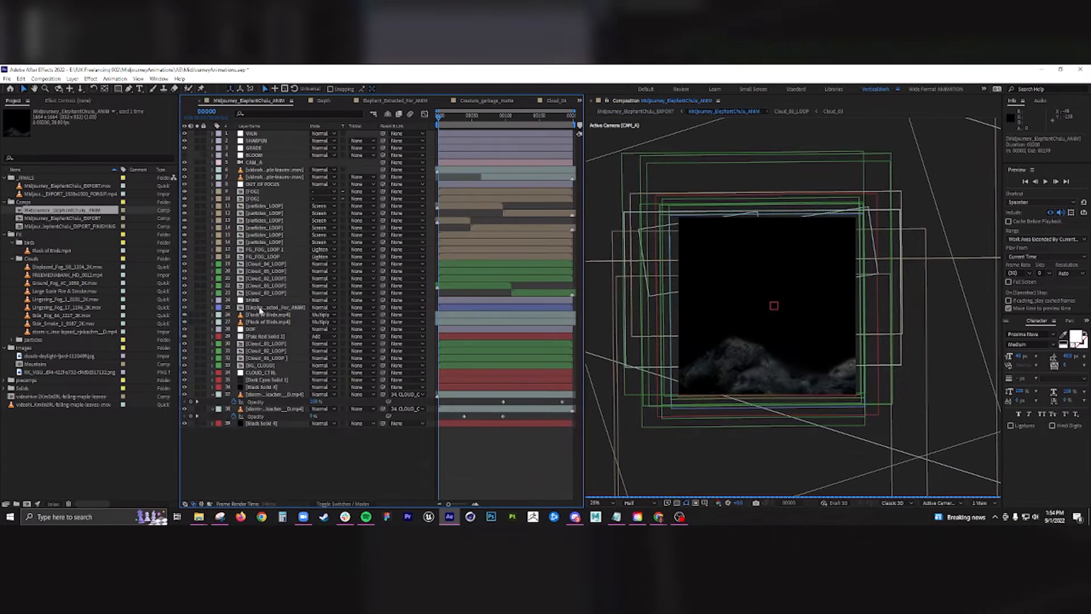
- Select the creature image layer and start a Pen Tool mask around the elephant
{"action": "left_click", "coordinate": [275, 307]}
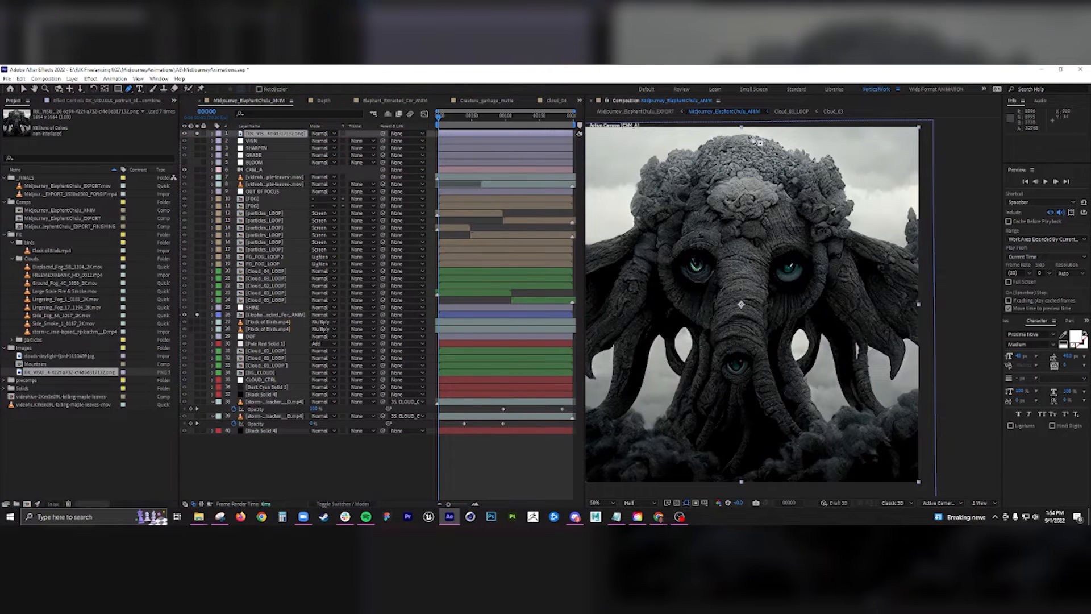
{"action": "mouse_move", "coordinate": [865, 300]}
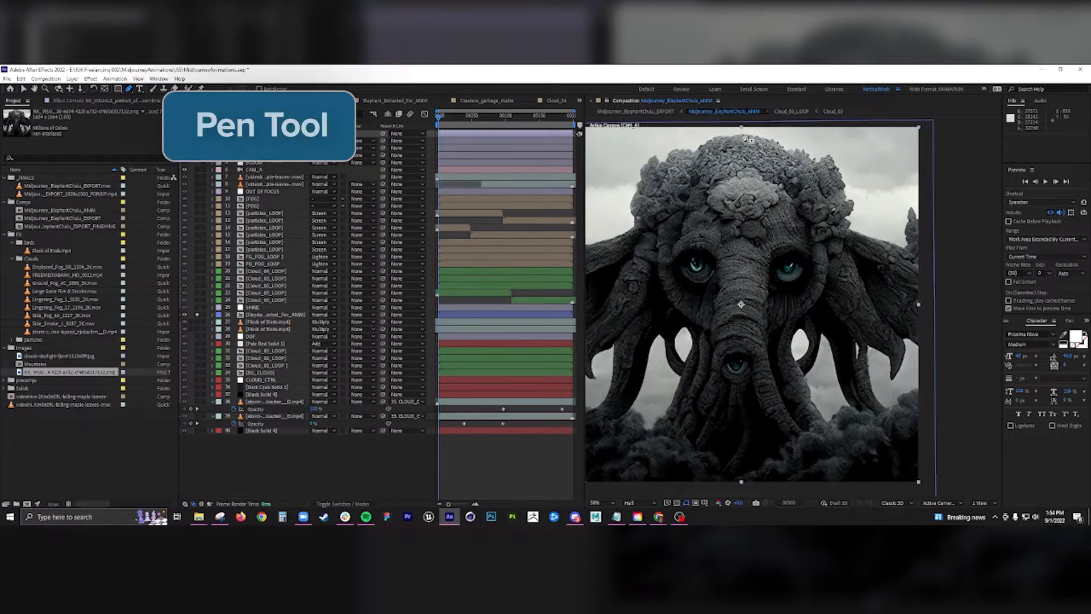
{"action": "left_click", "coordinate": [741, 132]}
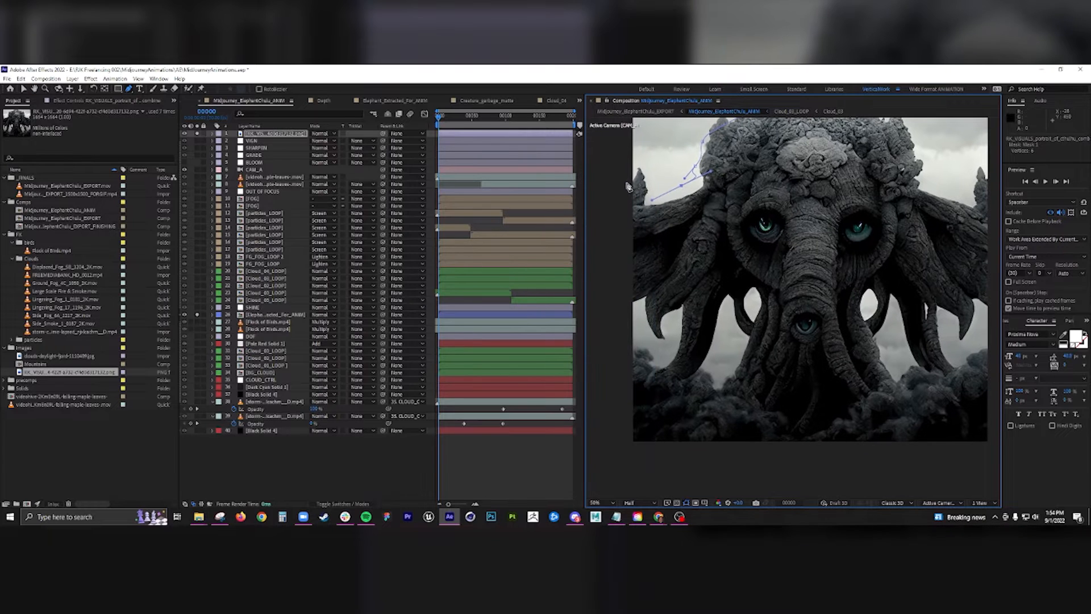
{"action": "left_click", "coordinate": [723, 399]}
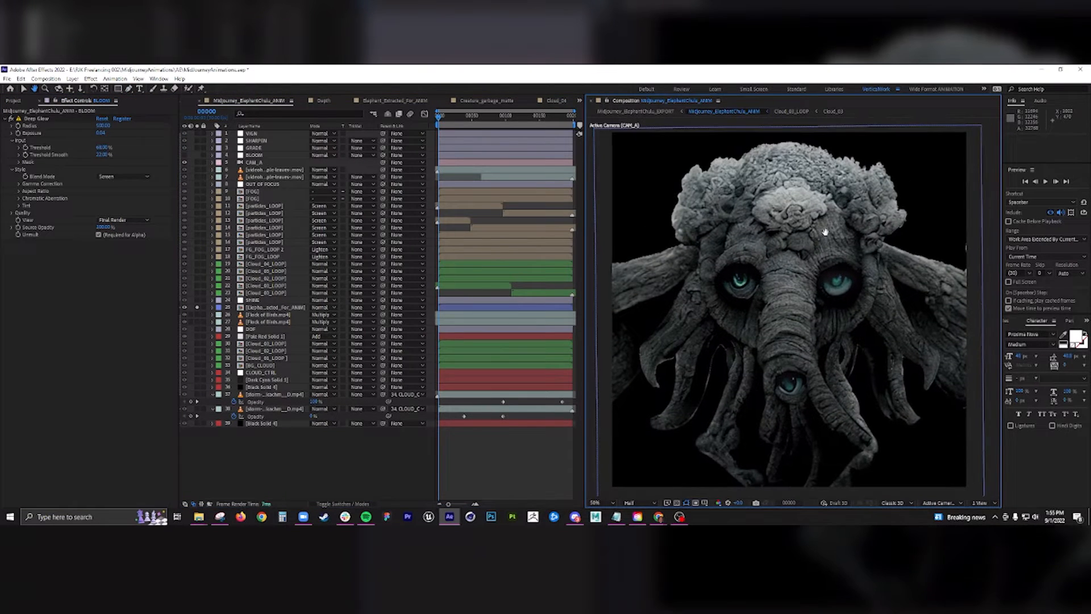
- Solo ELE_BACK_EARS_MAIN_RIGHT and the back ears, unsolo, then open the ELE_BACK_EARS_MAIN precomp
{"action": "left_click", "coordinate": [394, 101]}
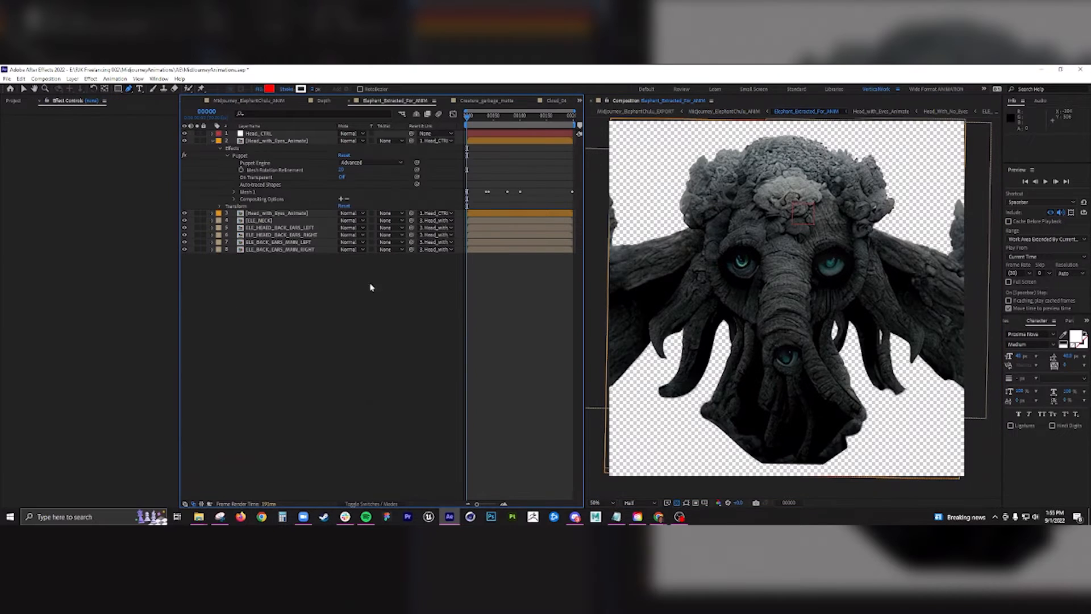
{"action": "mouse_move", "coordinate": [696, 202]}
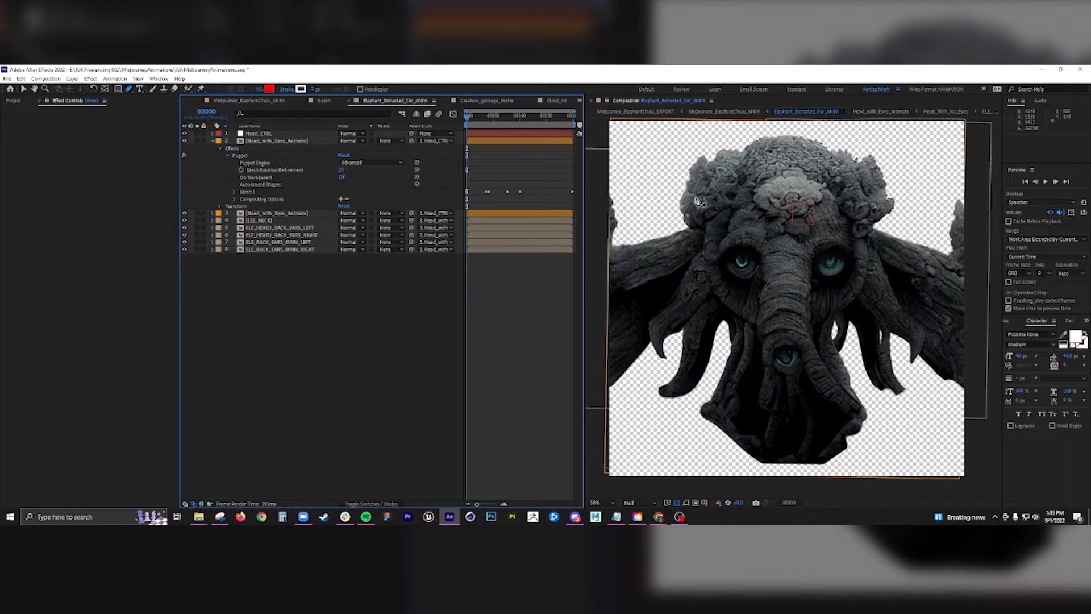
{"action": "left_click", "coordinate": [278, 249]}
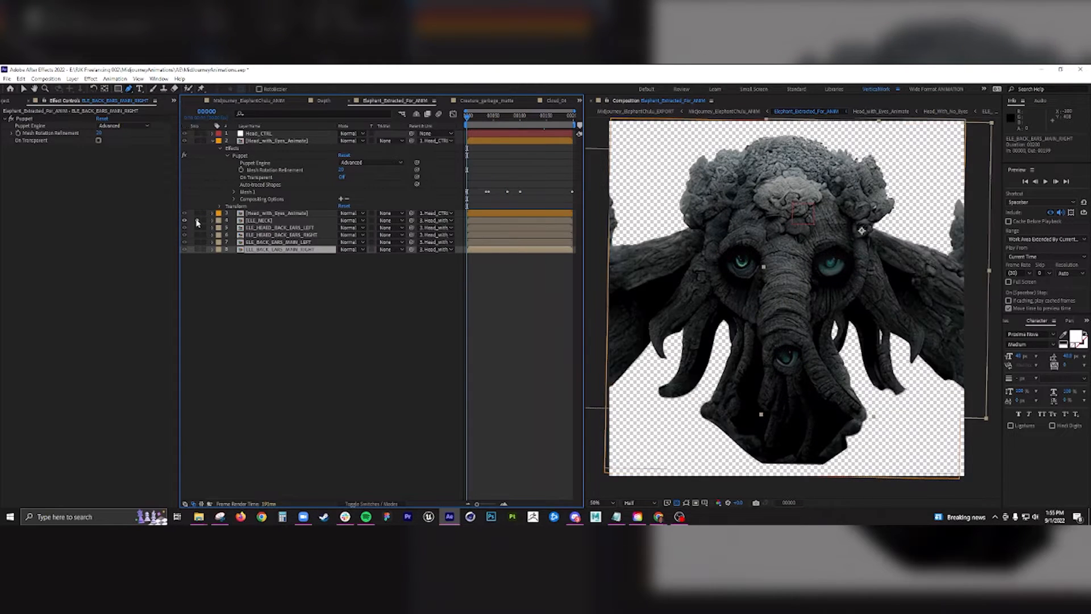
{"action": "left_click", "coordinate": [183, 228]}
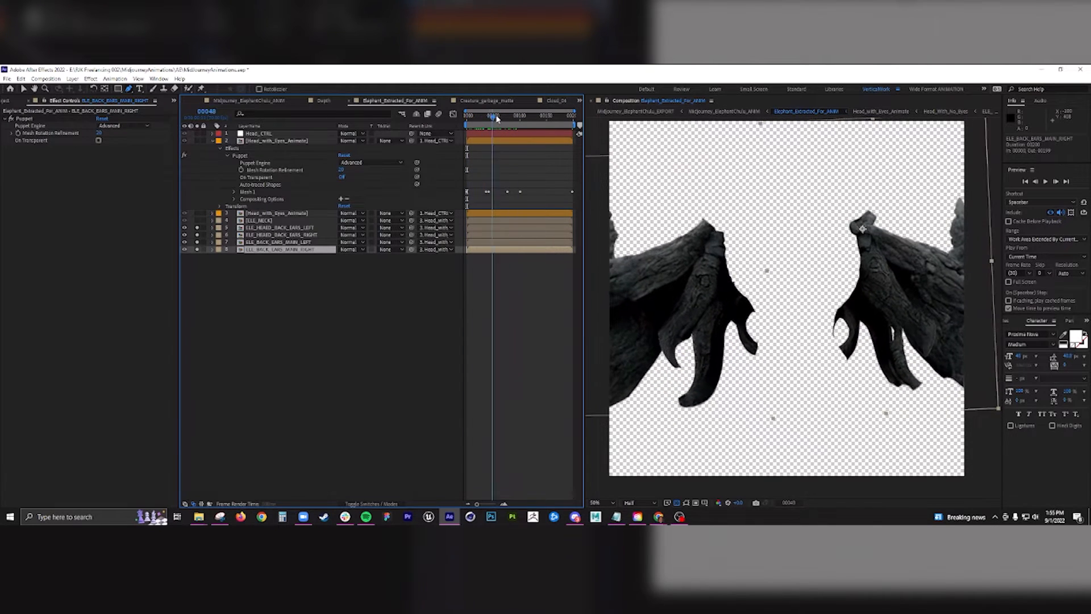
{"action": "left_click", "coordinate": [466, 115]}
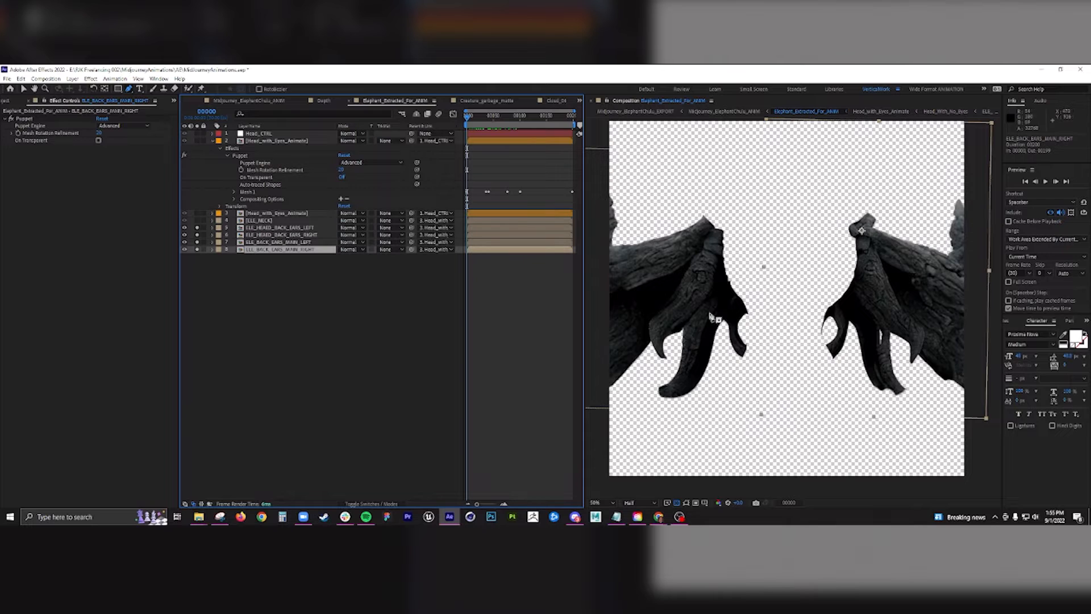
{"action": "left_click", "coordinate": [219, 139]}
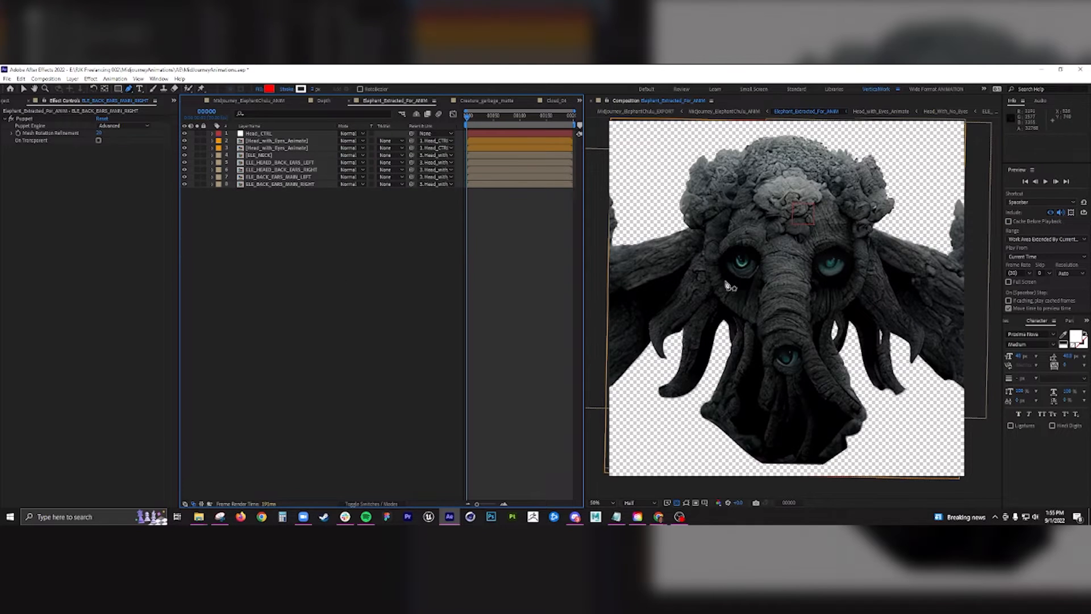
{"action": "mouse_move", "coordinate": [663, 186]}
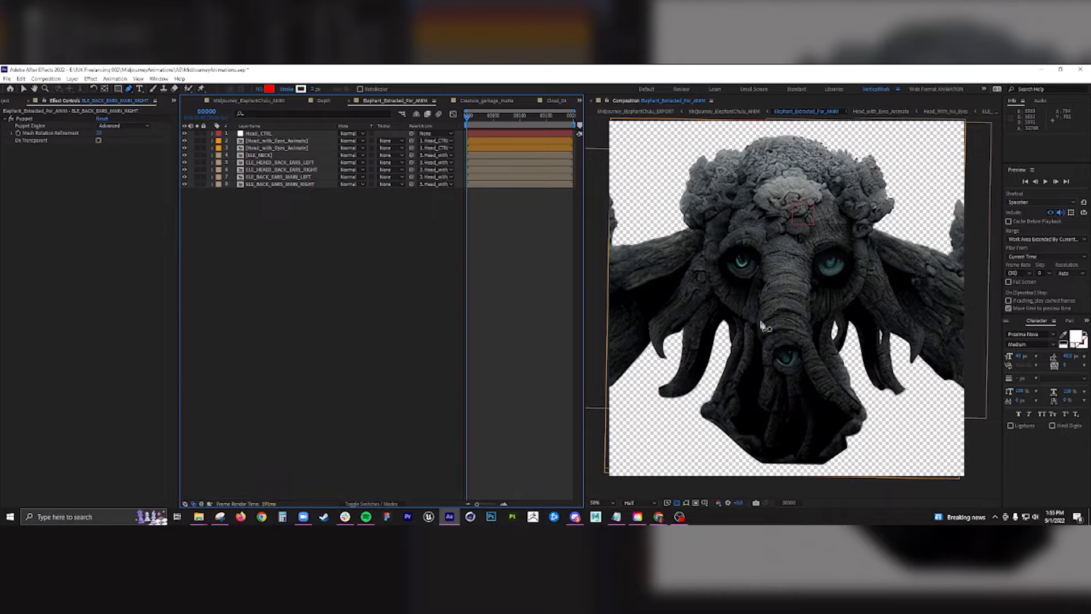
{"action": "left_click", "coordinate": [279, 184]}
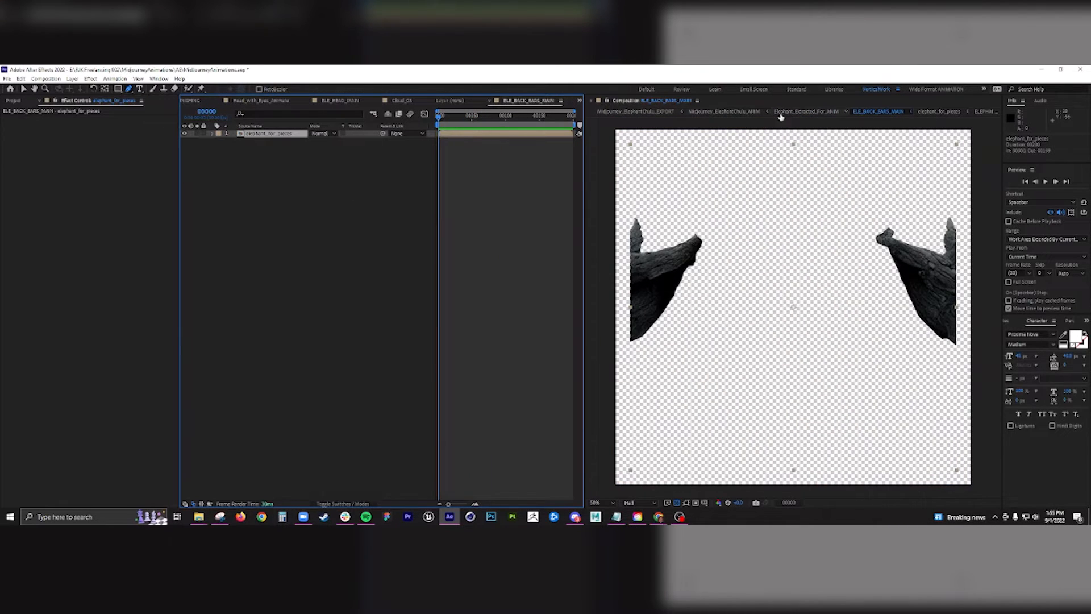
- Switch to the Elephant_Extracted_For_ANIM composition tab
{"action": "left_click", "coordinate": [803, 111]}
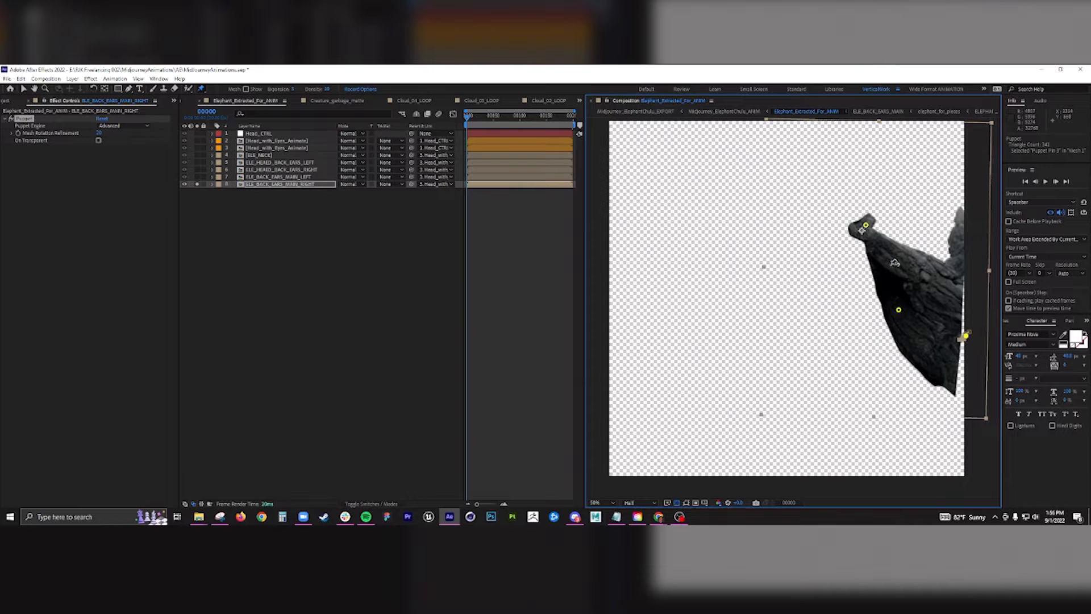
{"action": "mouse_move", "coordinate": [917, 288]}
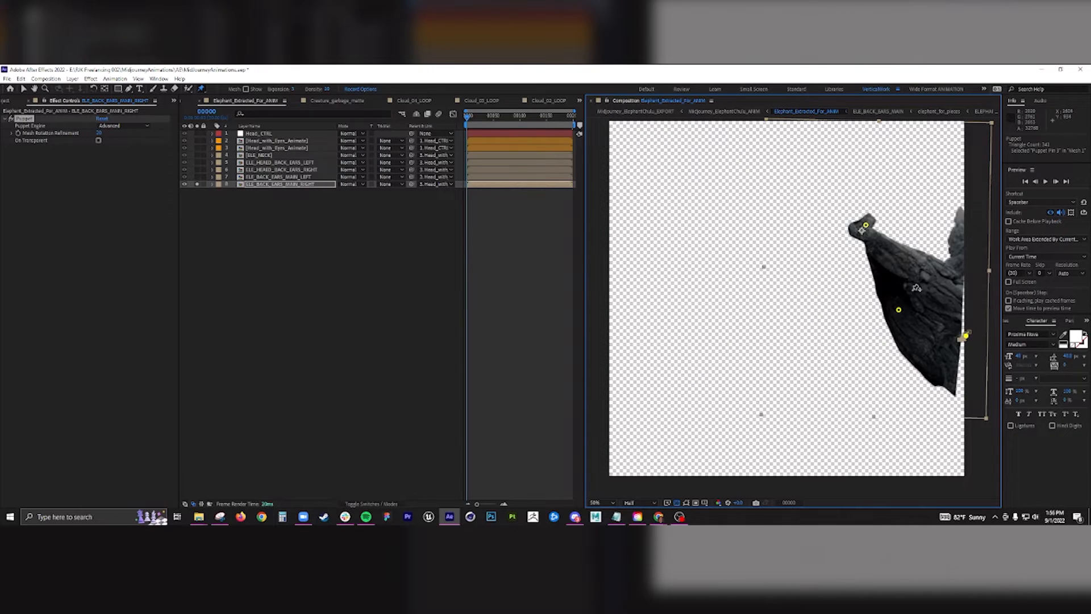
{"action": "mouse_move", "coordinate": [898, 244]}
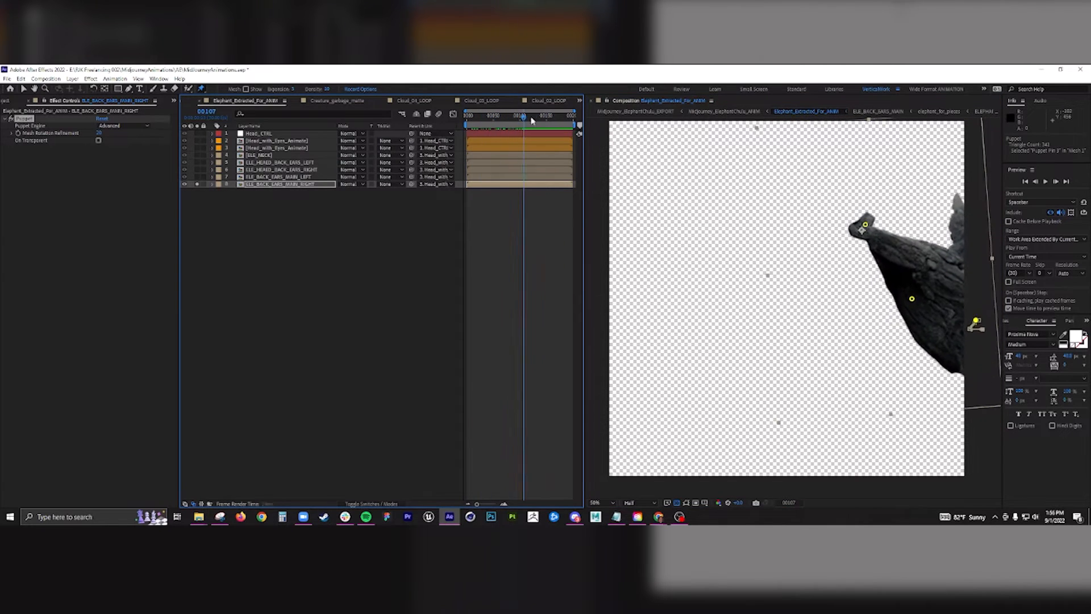
- Scrub the right back ear's puppet pose, then show the Midjourney_ElephantChulu_ANIM scene
{"action": "left_click", "coordinate": [533, 115]}
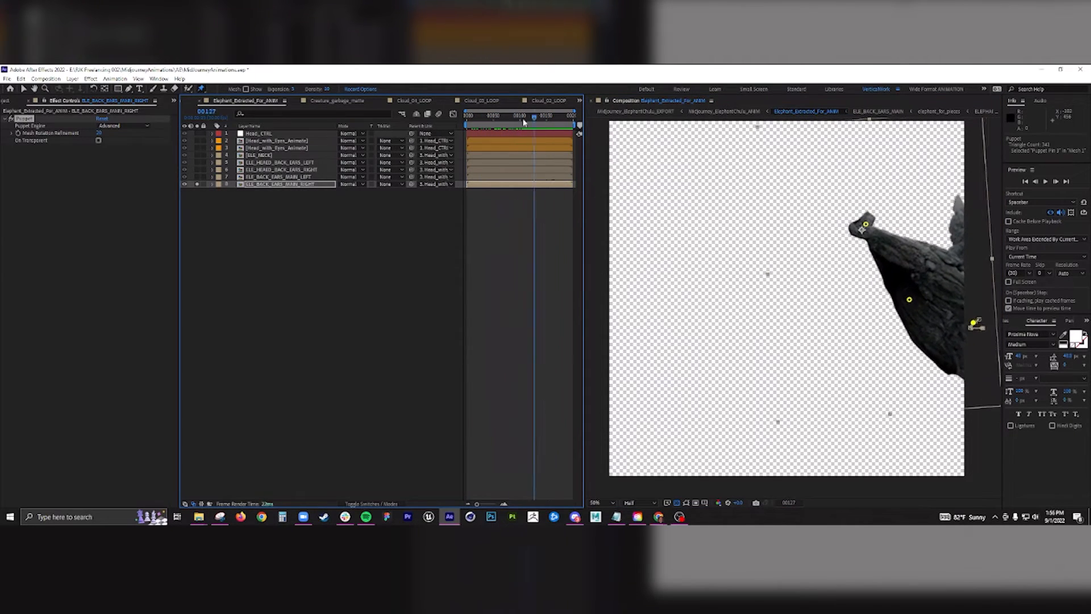
{"action": "left_click", "coordinate": [513, 115]}
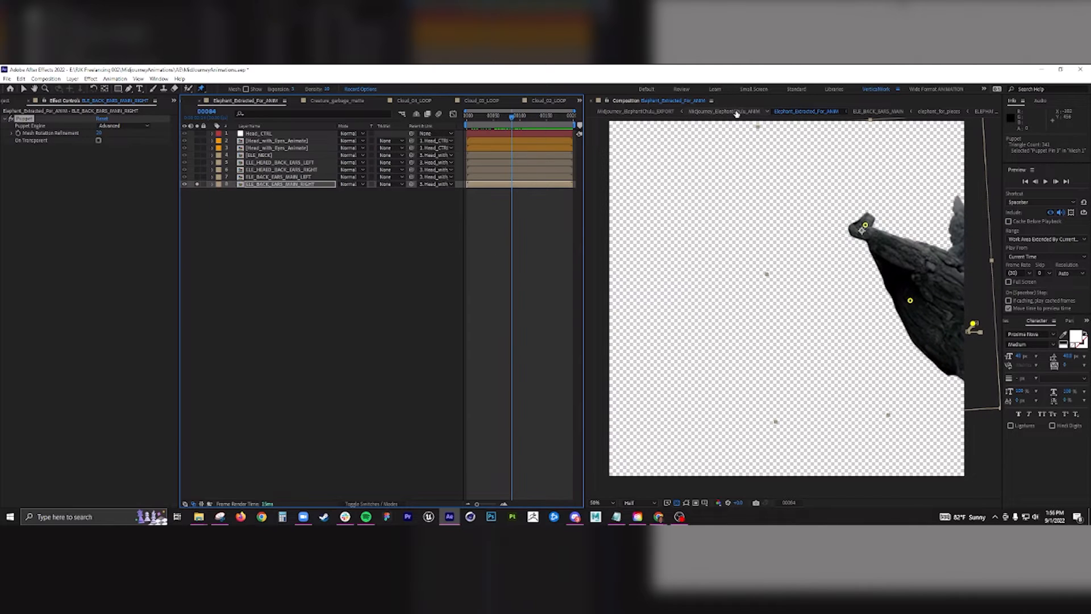
{"action": "left_click", "coordinate": [723, 111]}
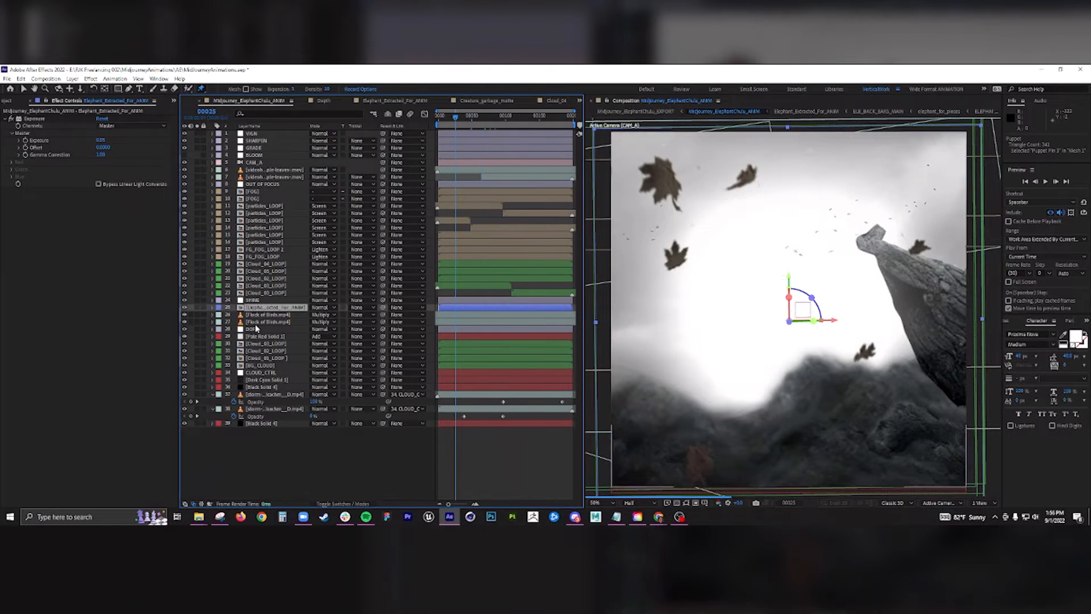
{"action": "left_click", "coordinate": [394, 101]}
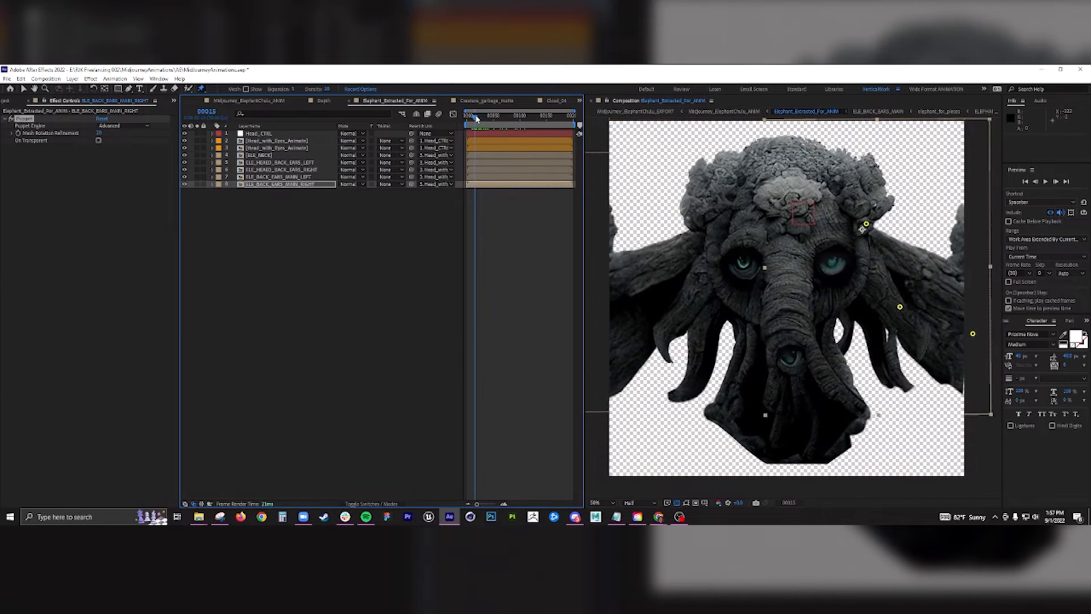
{"action": "left_click", "coordinate": [467, 115]}
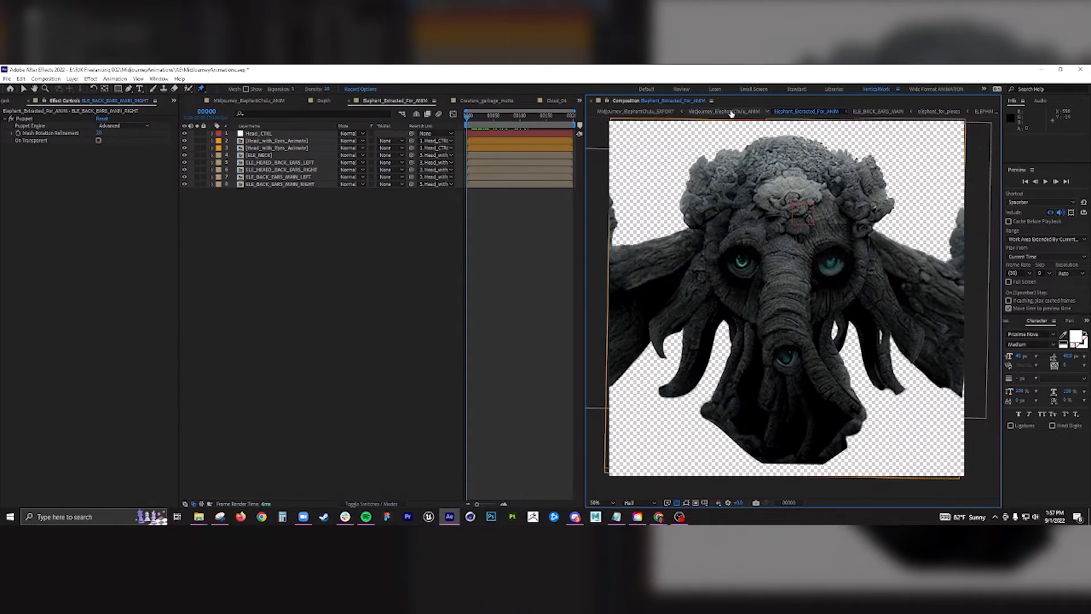
{"action": "left_click", "coordinate": [723, 112]}
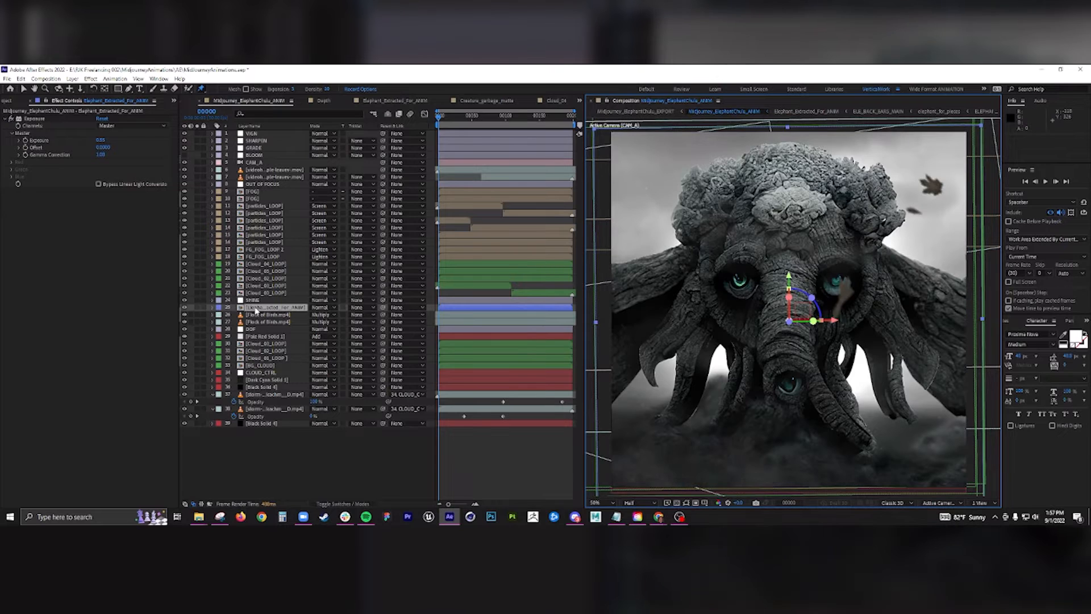
- Solo the storm-cloud time-lapse layer and jump later to watch the clouds move
{"action": "left_click", "coordinate": [268, 408]}
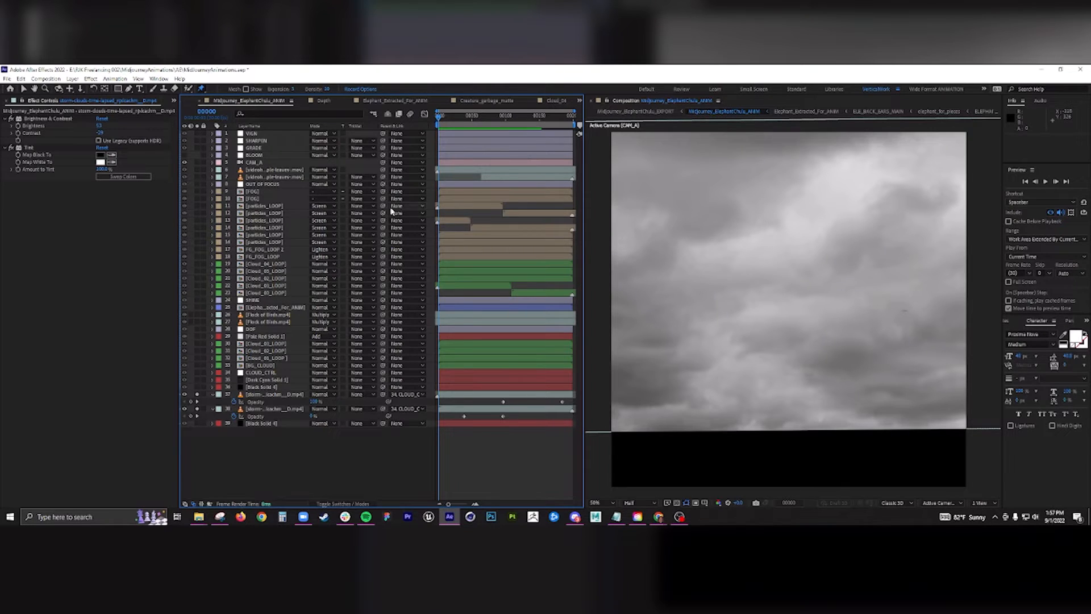
{"action": "mouse_move", "coordinate": [390, 213]}
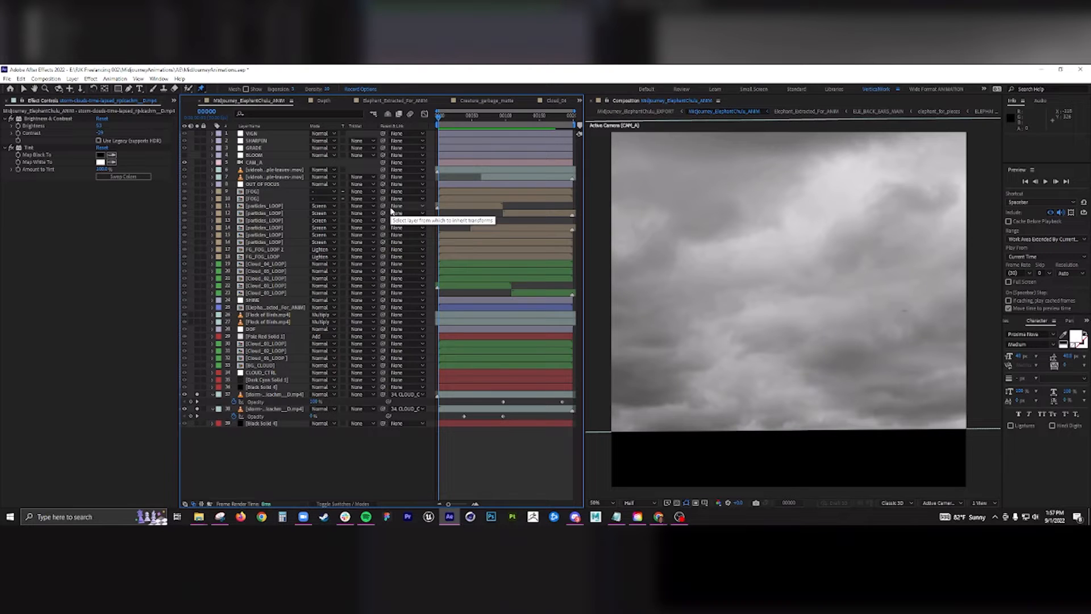
{"action": "mouse_move", "coordinate": [393, 209]}
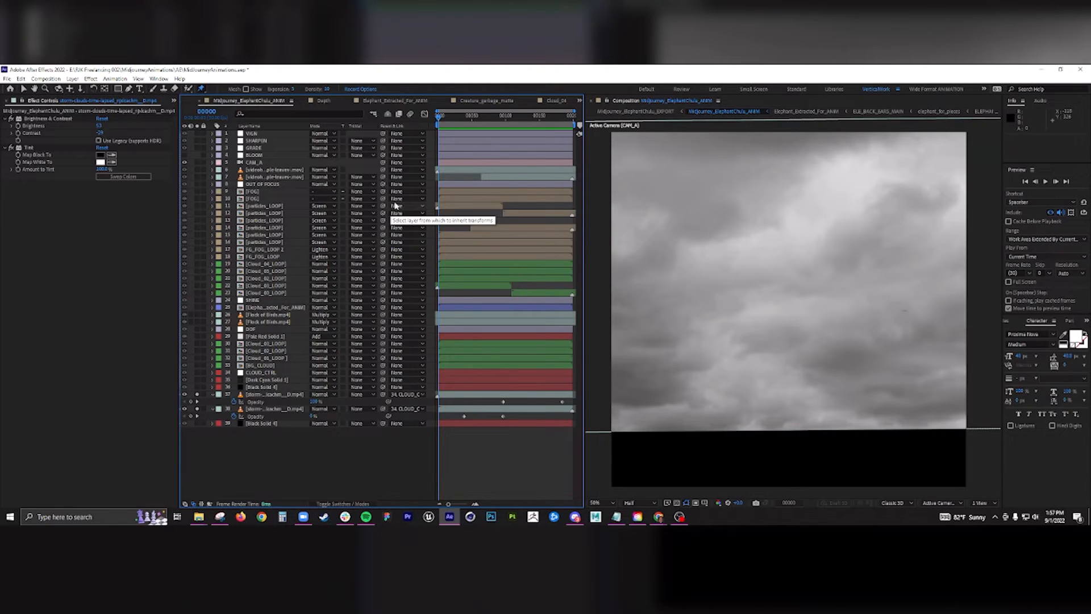
{"action": "mouse_move", "coordinate": [297, 357]}
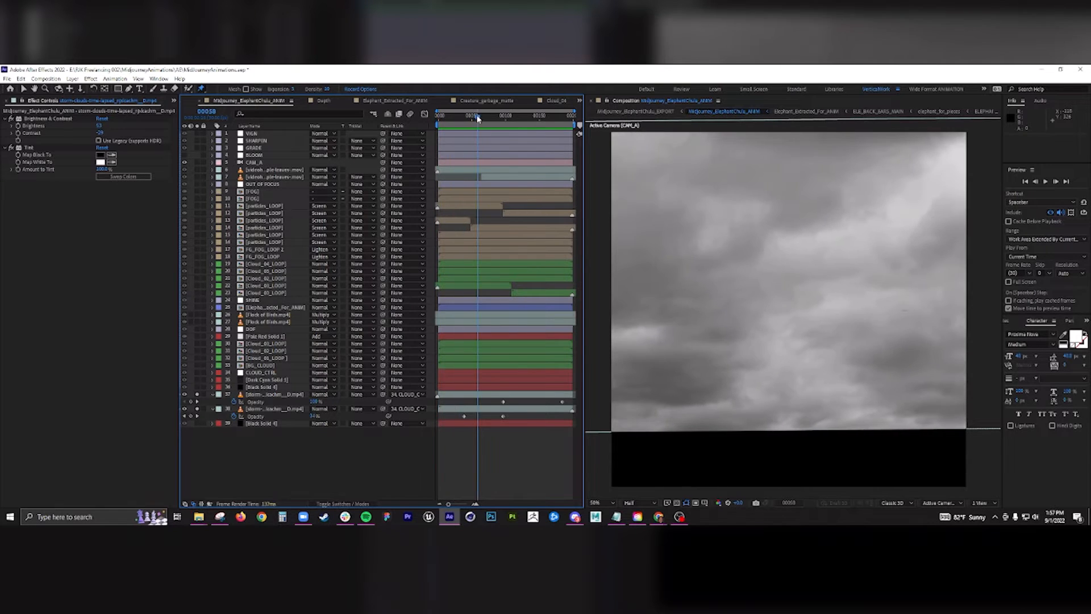
{"action": "left_click", "coordinate": [539, 115]}
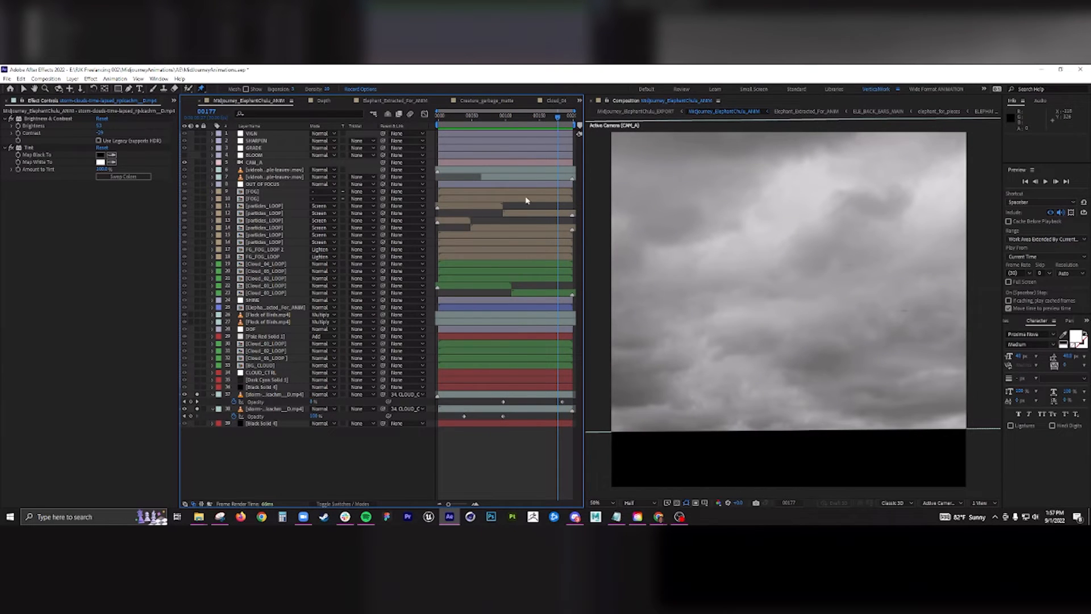
{"action": "mouse_move", "coordinate": [506, 244]}
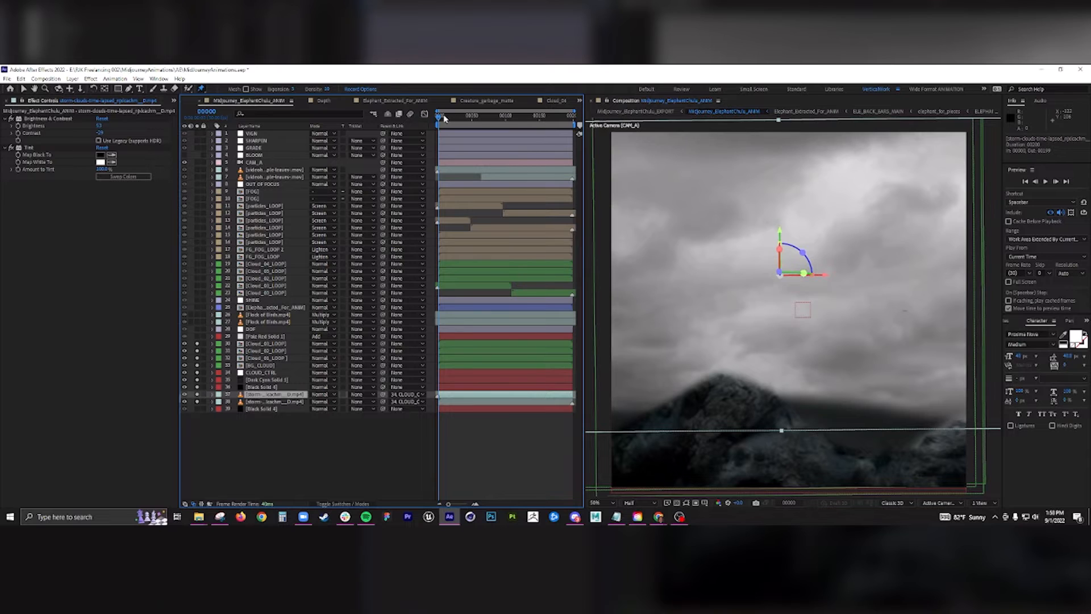
{"action": "mouse_move", "coordinate": [569, 380]}
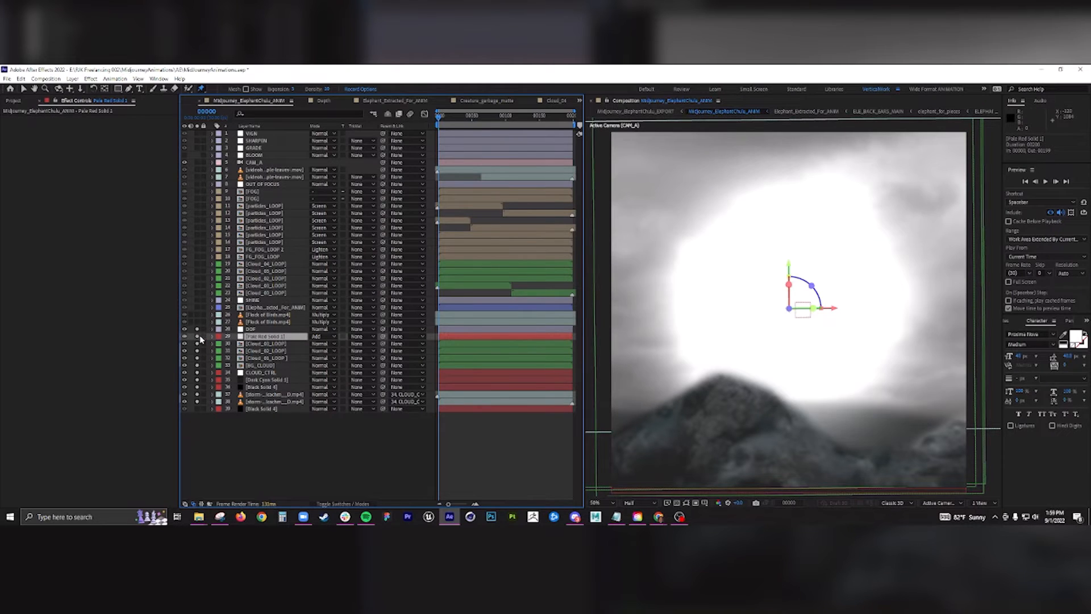
- View Flock of Birds, Elephant_Extracted_For_ANIM and Pale Red Solid 1 alone, then restore the elephant
{"action": "left_click", "coordinate": [268, 314]}
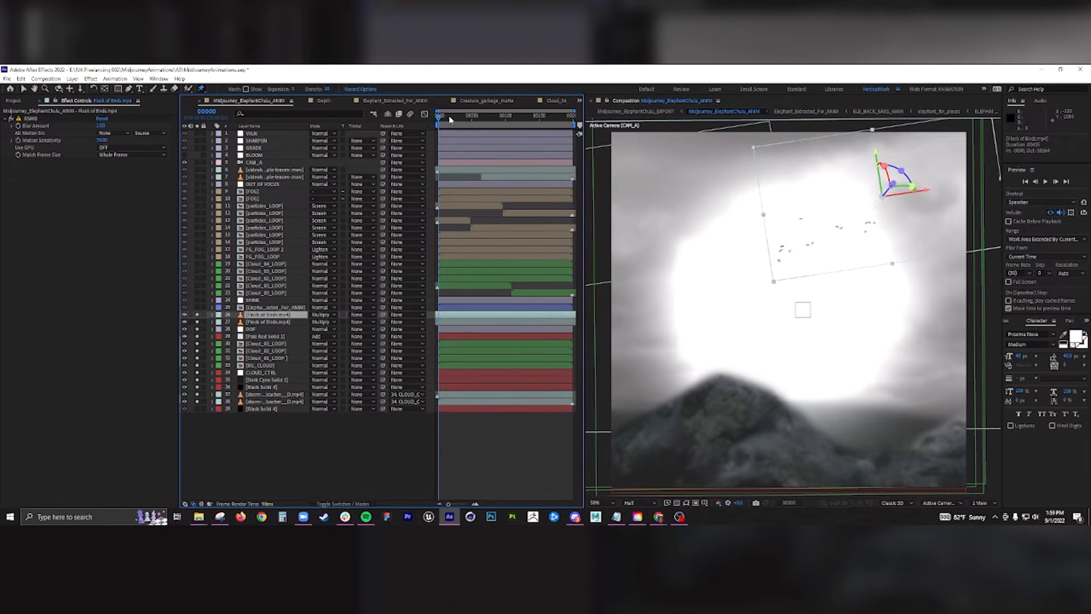
{"action": "left_click", "coordinate": [445, 116]}
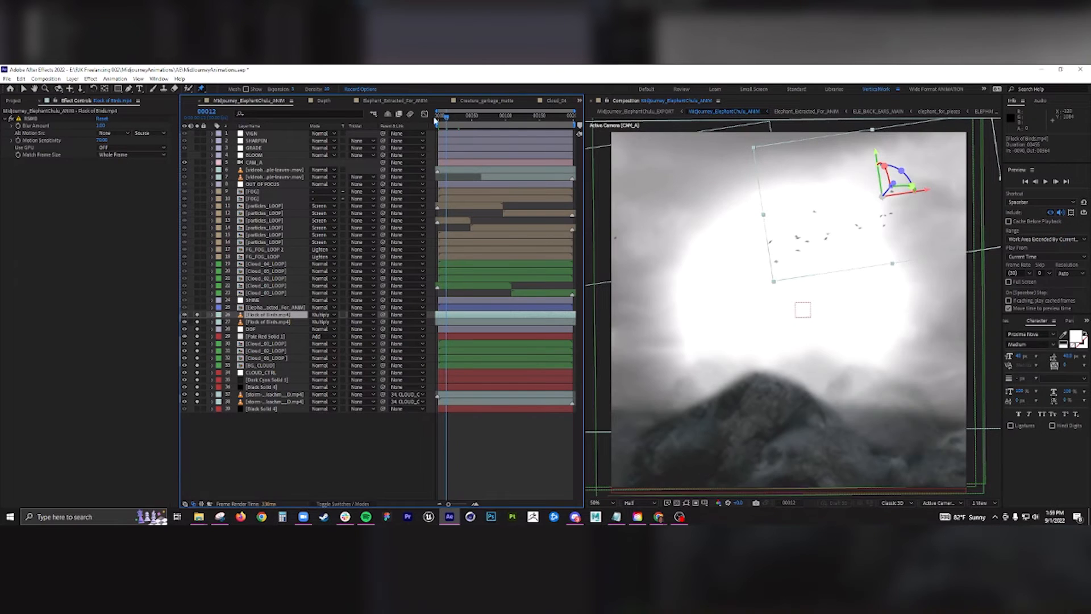
{"action": "left_click", "coordinate": [275, 307]}
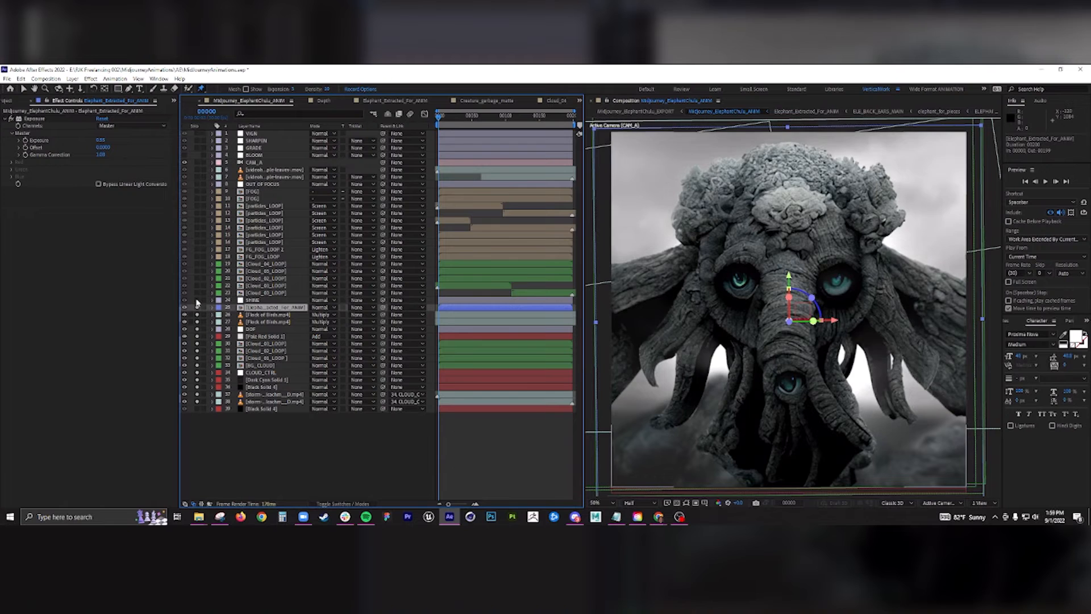
{"action": "mouse_move", "coordinate": [205, 340]}
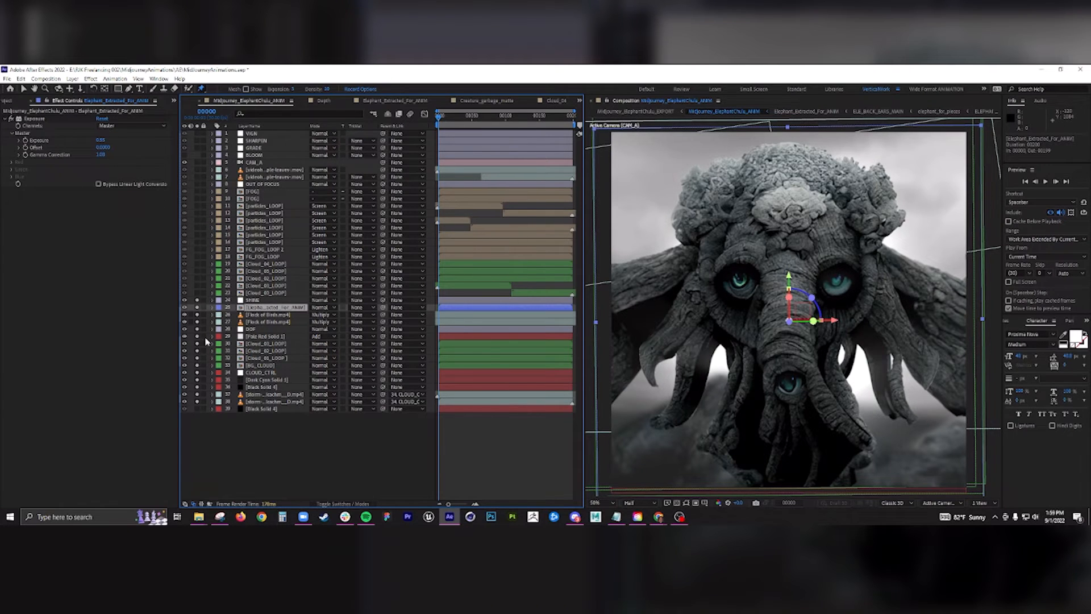
{"action": "left_click", "coordinate": [264, 336]}
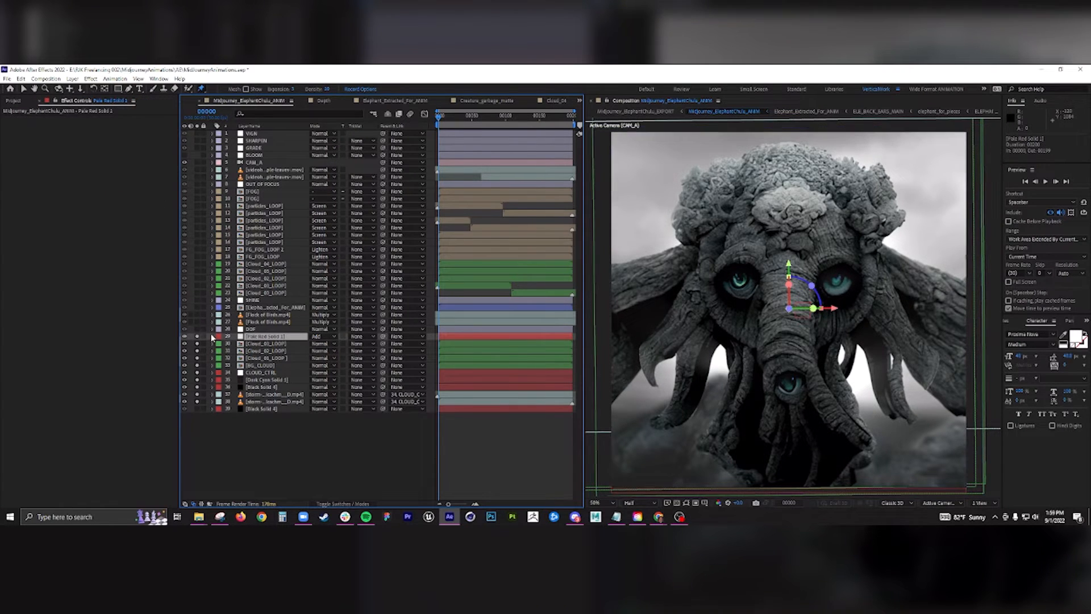
{"action": "left_click", "coordinate": [186, 336]}
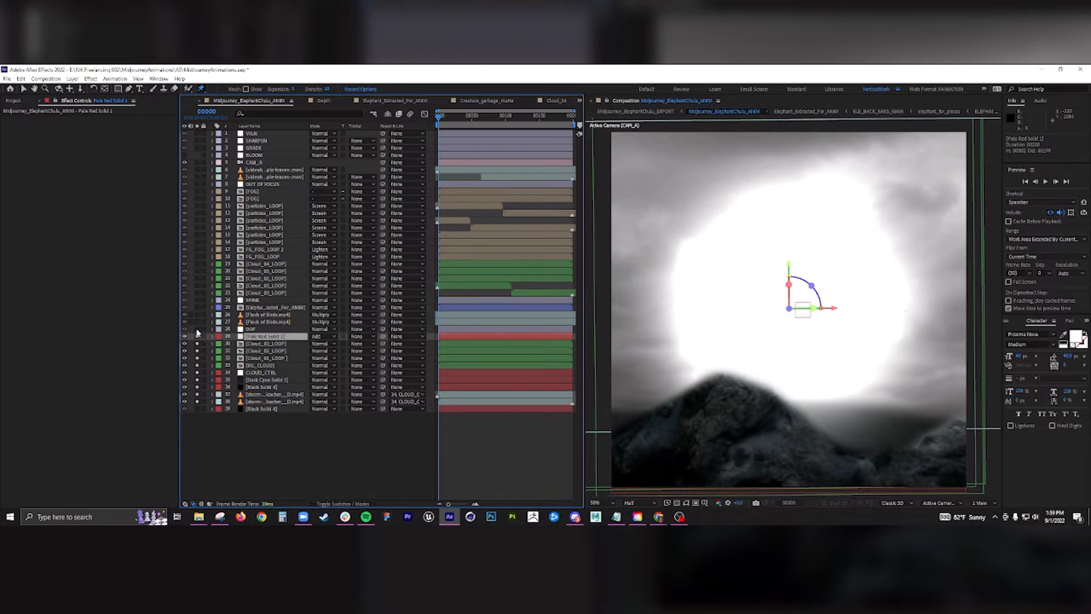
{"action": "left_click", "coordinate": [256, 300]}
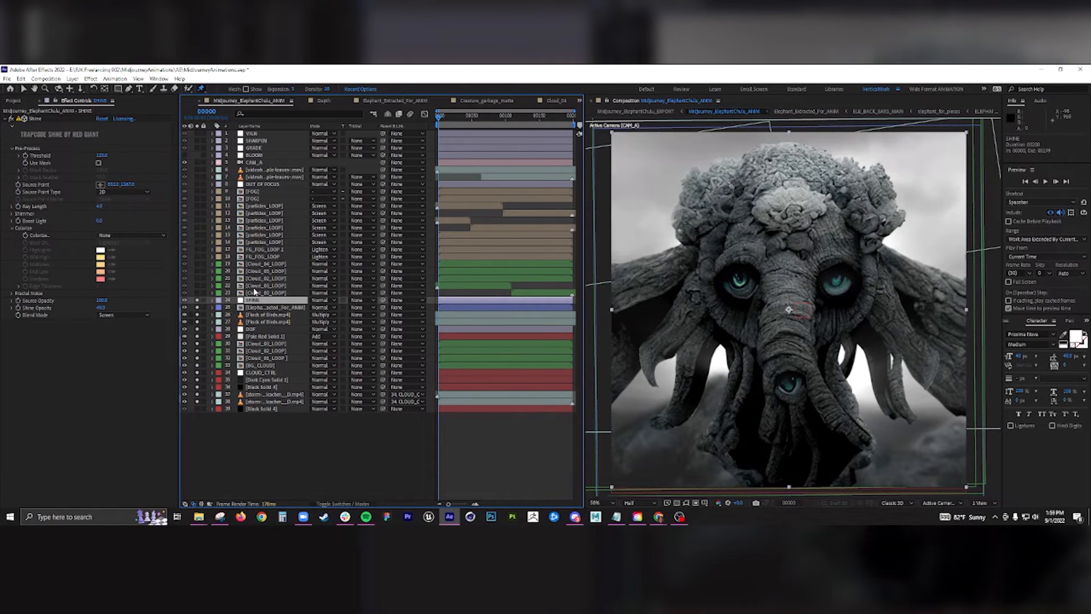
- Restore hidden layers and inspect Cloud_03_LOOP turbulence, FOG and OUT OF FOCUS settings
{"action": "left_click", "coordinate": [268, 292]}
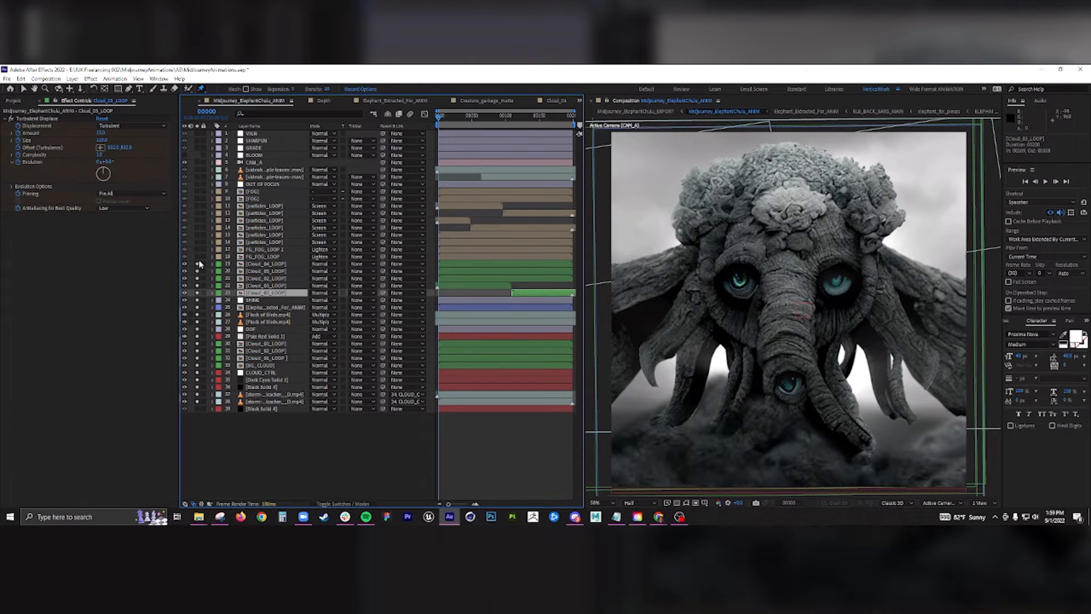
{"action": "left_click", "coordinate": [468, 114]}
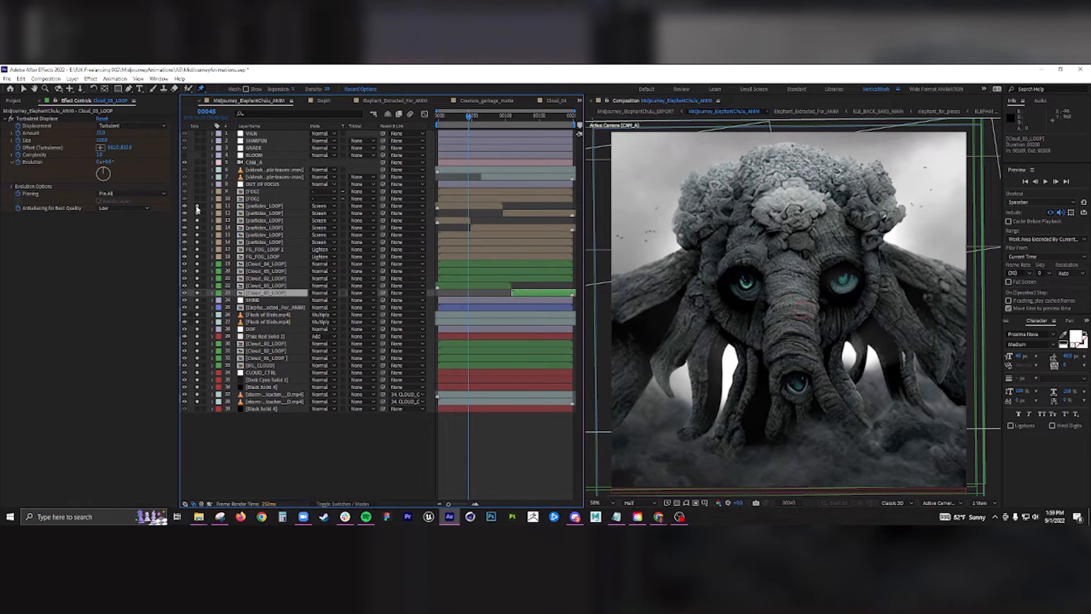
{"action": "left_click", "coordinate": [459, 116]}
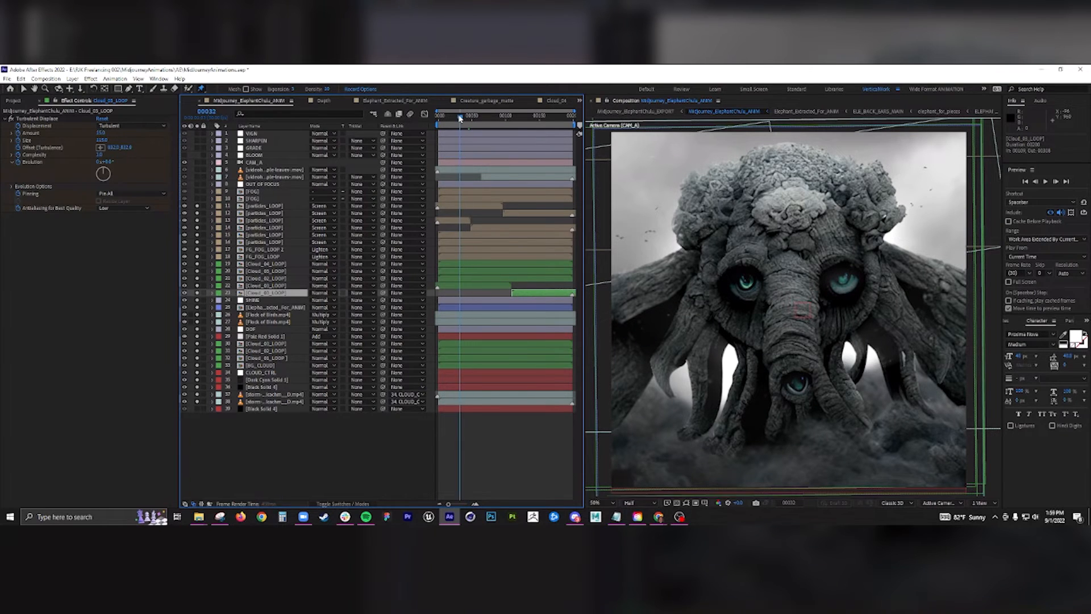
{"action": "left_click", "coordinate": [464, 116]}
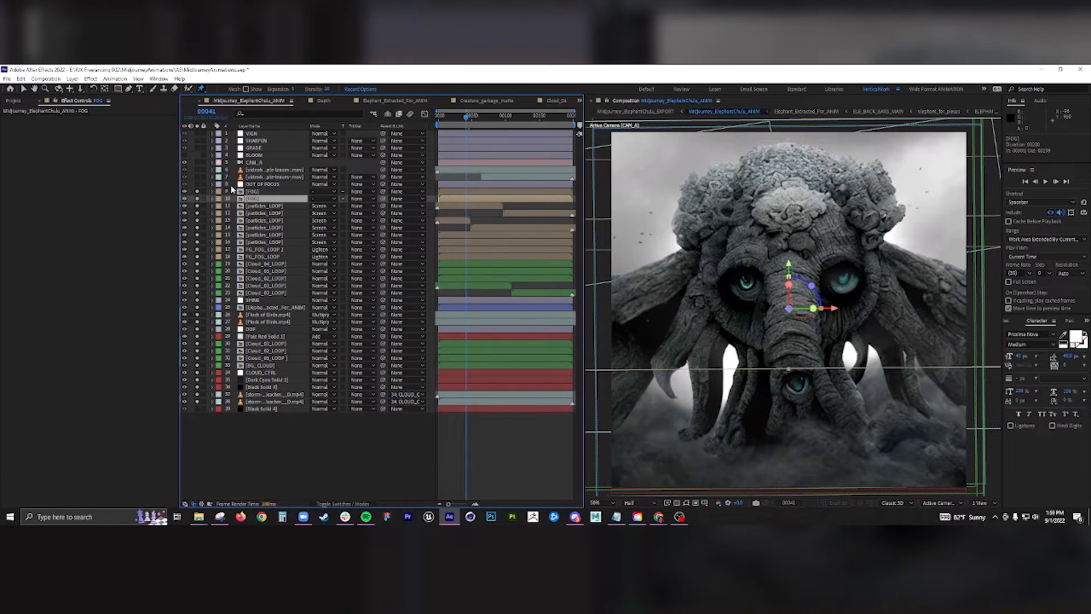
{"action": "left_click", "coordinate": [263, 183]}
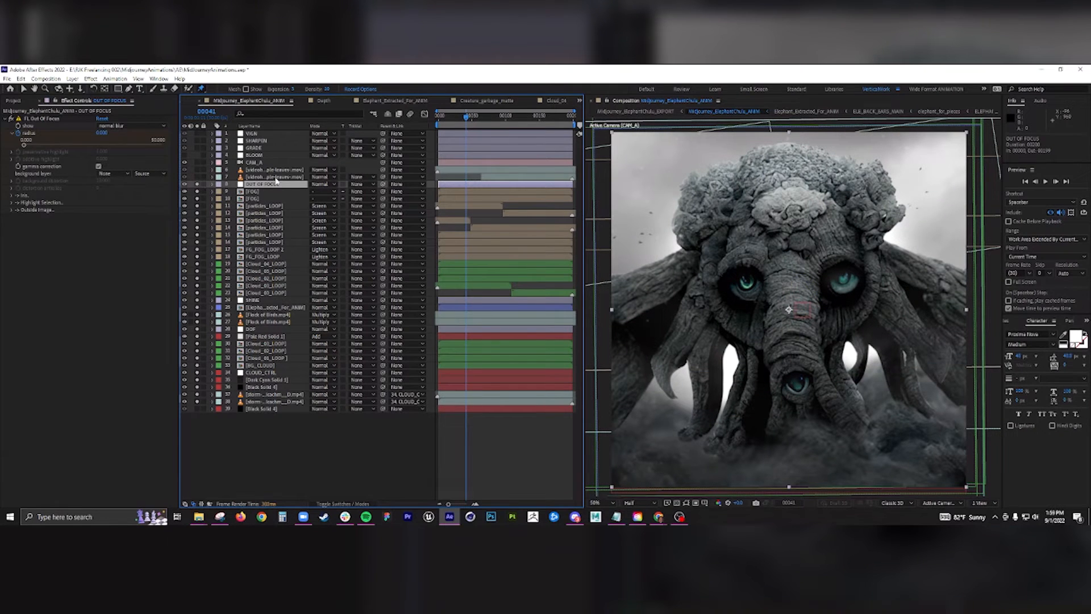
{"action": "left_click", "coordinate": [273, 170]}
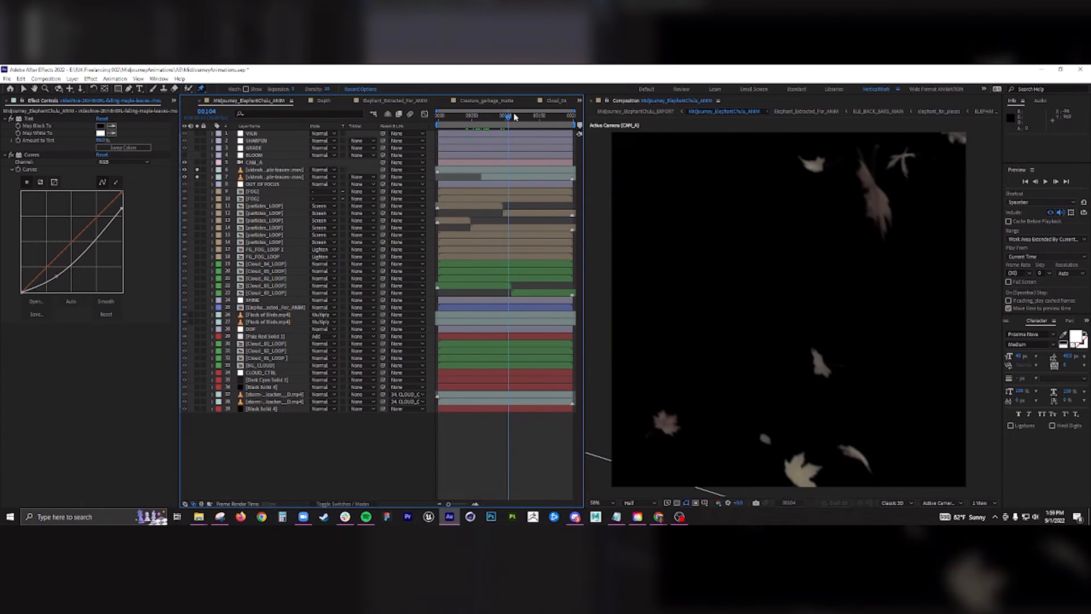
- Scrub the falling leaves clip and view the VIGN layer's vignette settings
{"action": "left_click", "coordinate": [448, 116]}
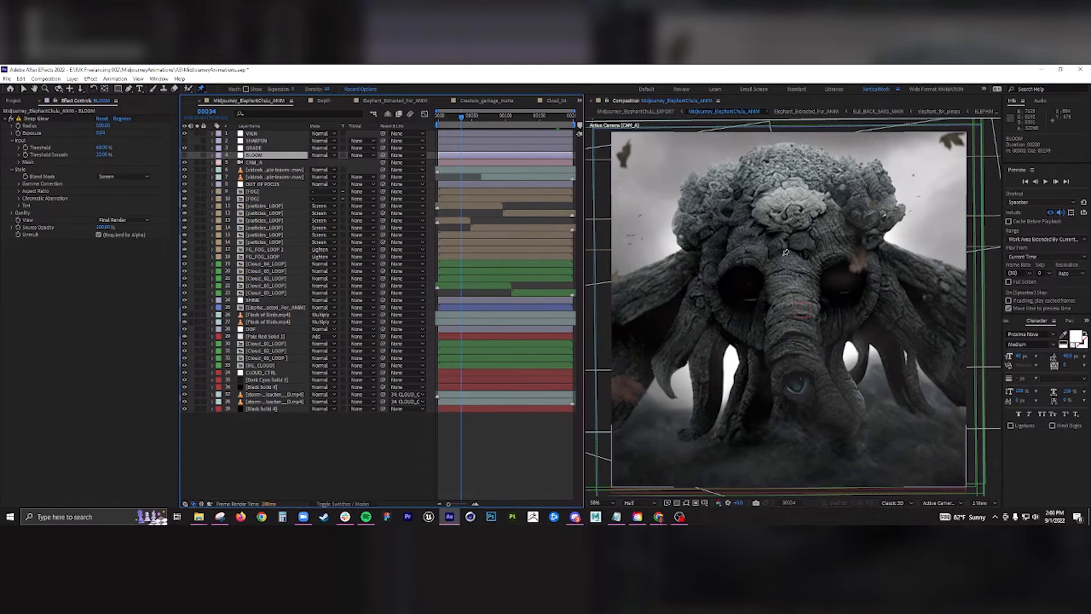
{"action": "mouse_move", "coordinate": [756, 273]}
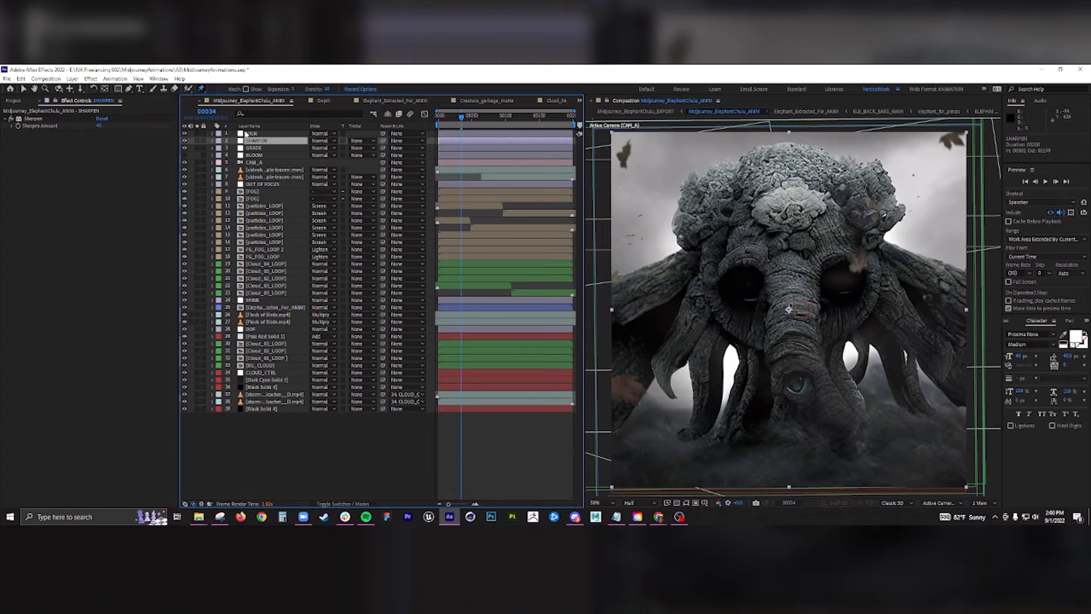
{"action": "left_click", "coordinate": [254, 133]}
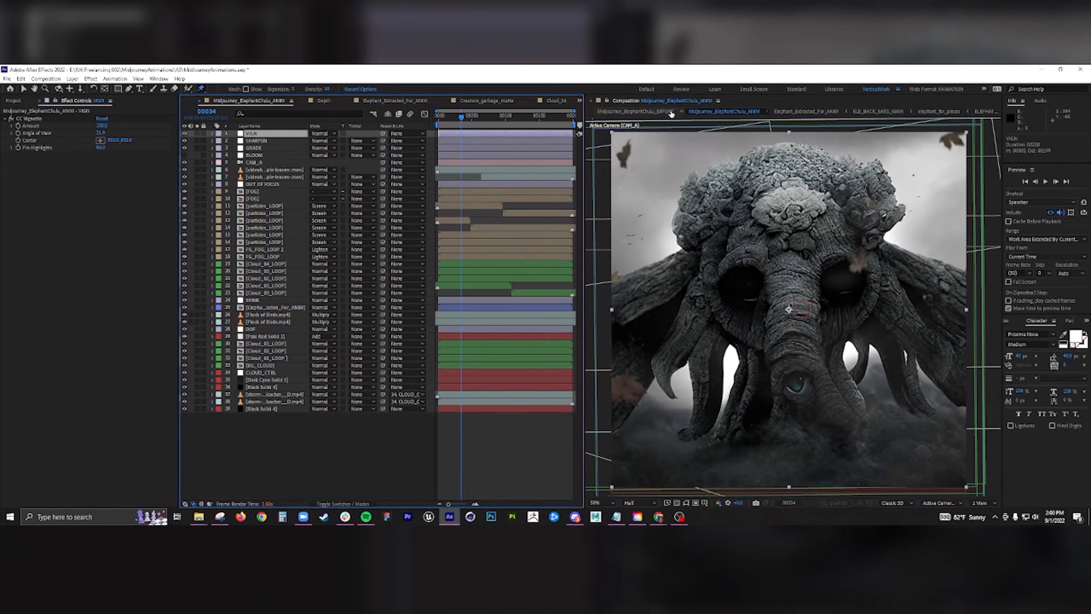
- Switch to Midjourney_ElephantChulu_EXPORT and select the HANDHELD layer
{"action": "left_click", "coordinate": [496, 100]}
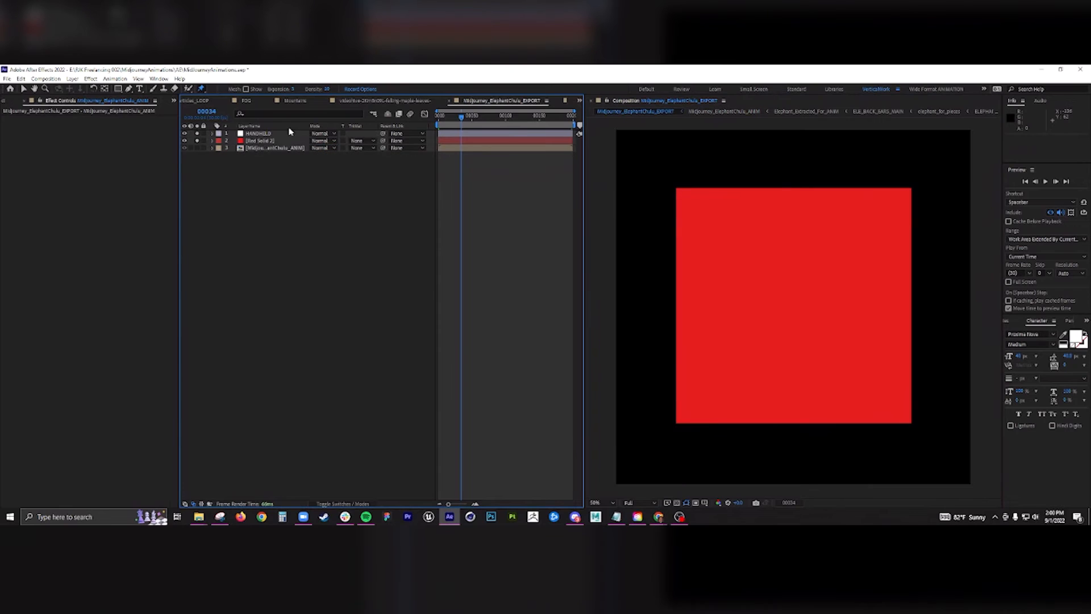
{"action": "left_click", "coordinate": [257, 133]}
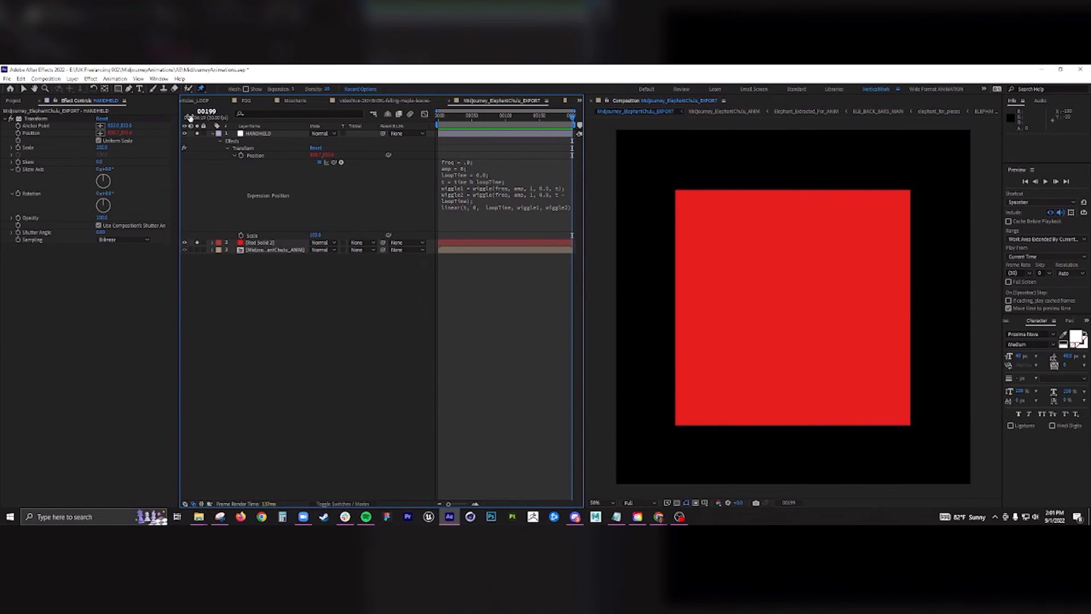
{"action": "mouse_move", "coordinate": [193, 125]}
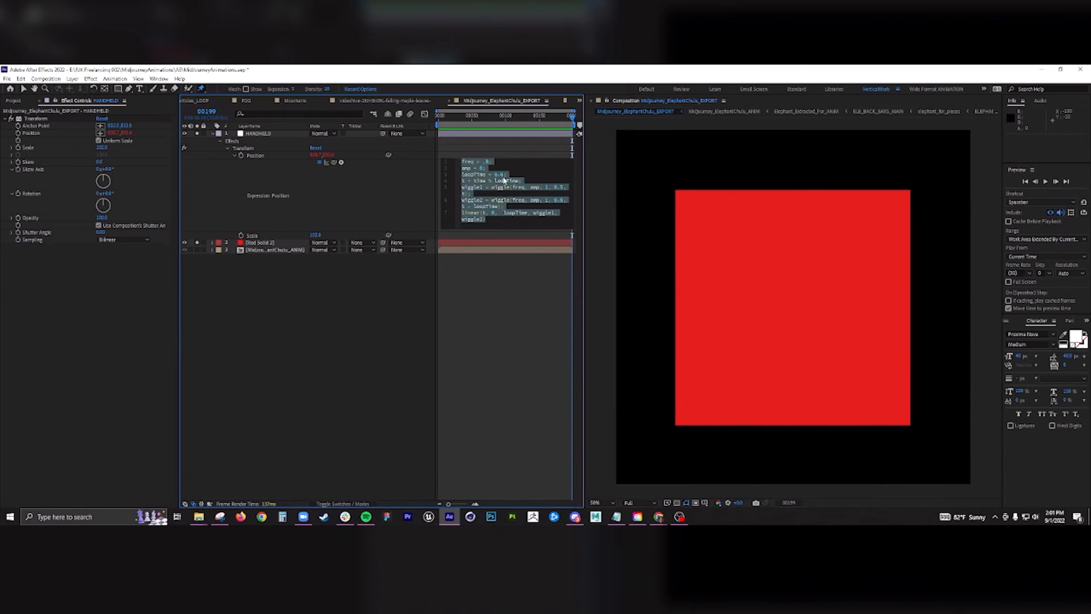
{"action": "mouse_move", "coordinate": [518, 183]}
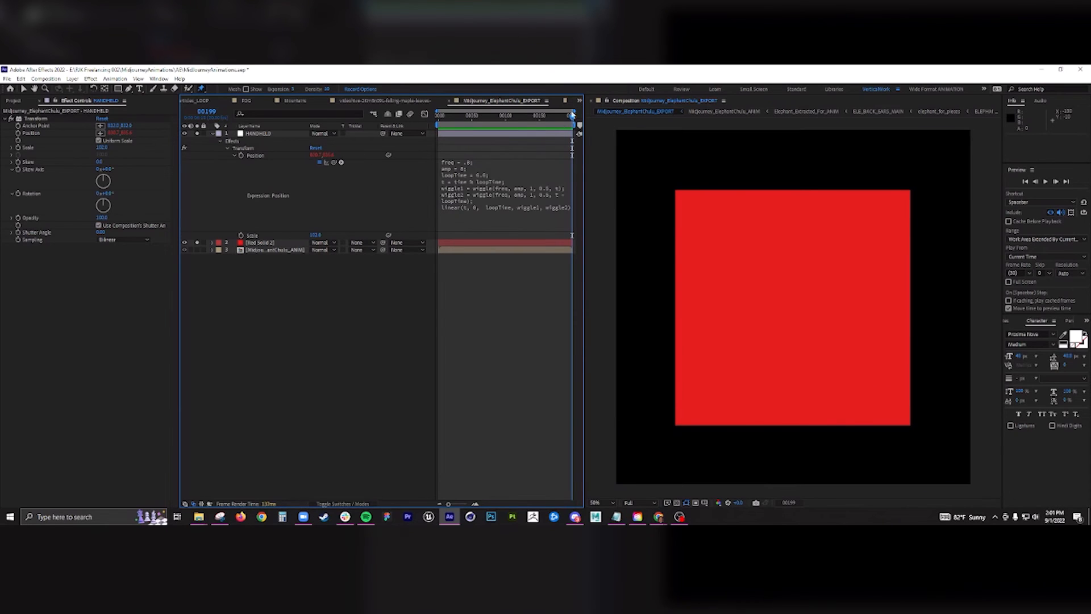
- Return to frame 0, collapse the HANDHELD layer's properties, and select Red Solid 2
{"action": "left_click", "coordinate": [261, 242]}
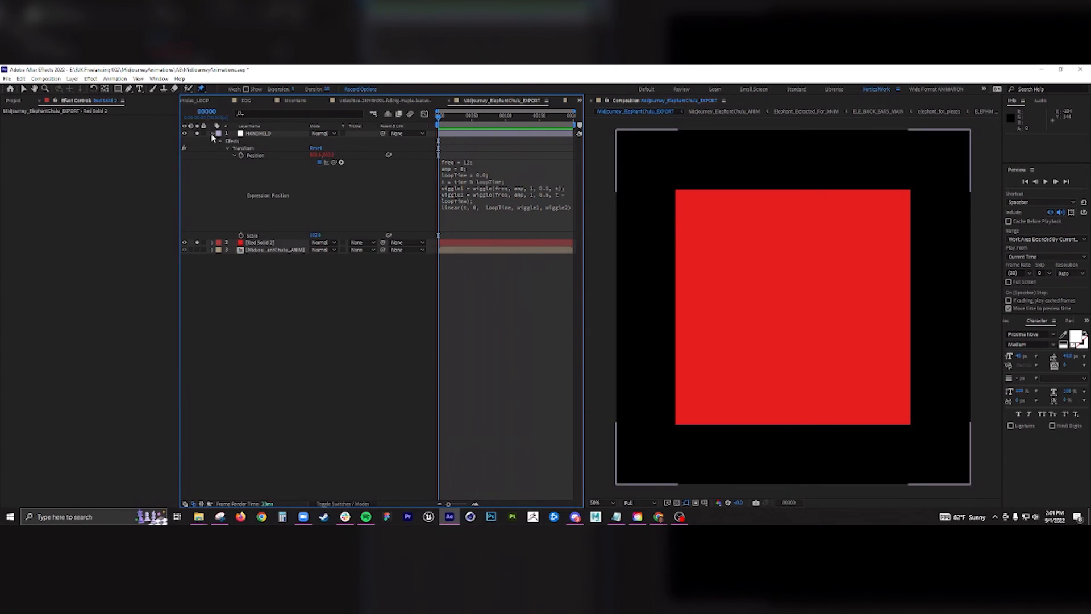
{"action": "left_click", "coordinate": [212, 133]}
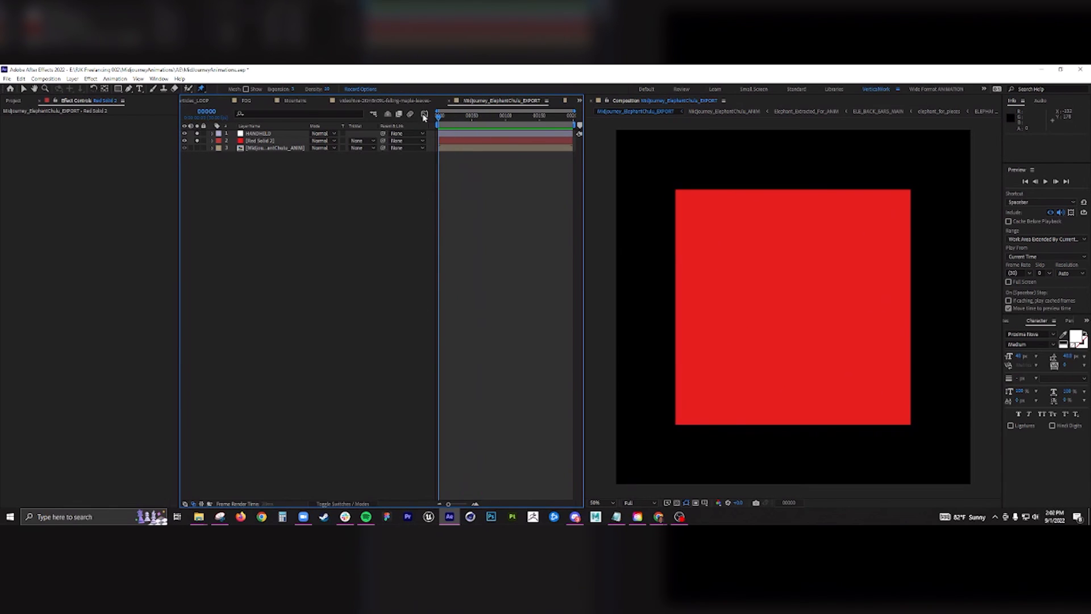
{"action": "left_click", "coordinate": [261, 140]}
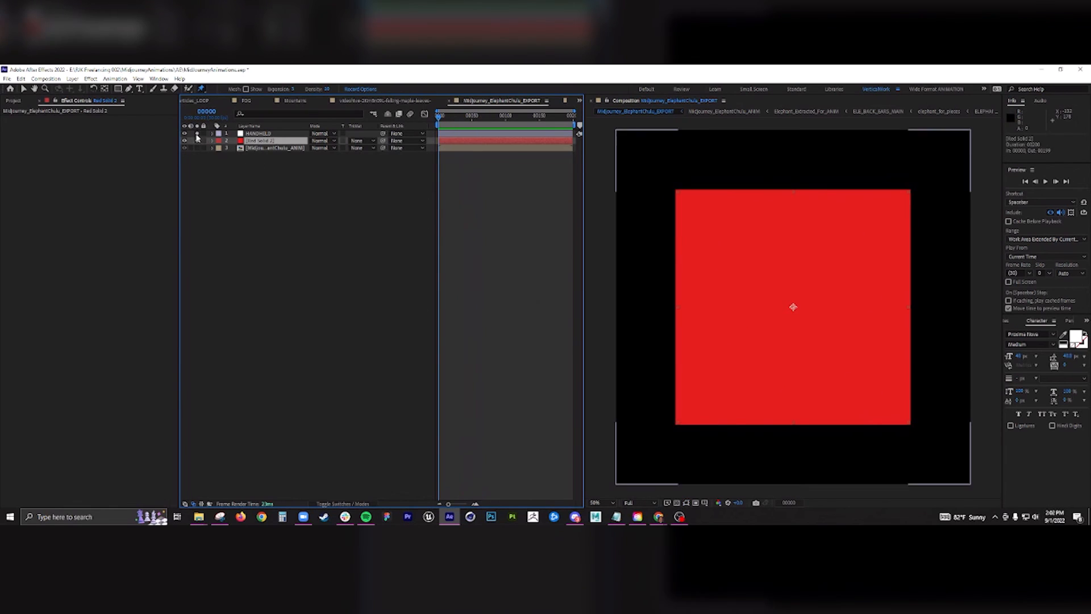